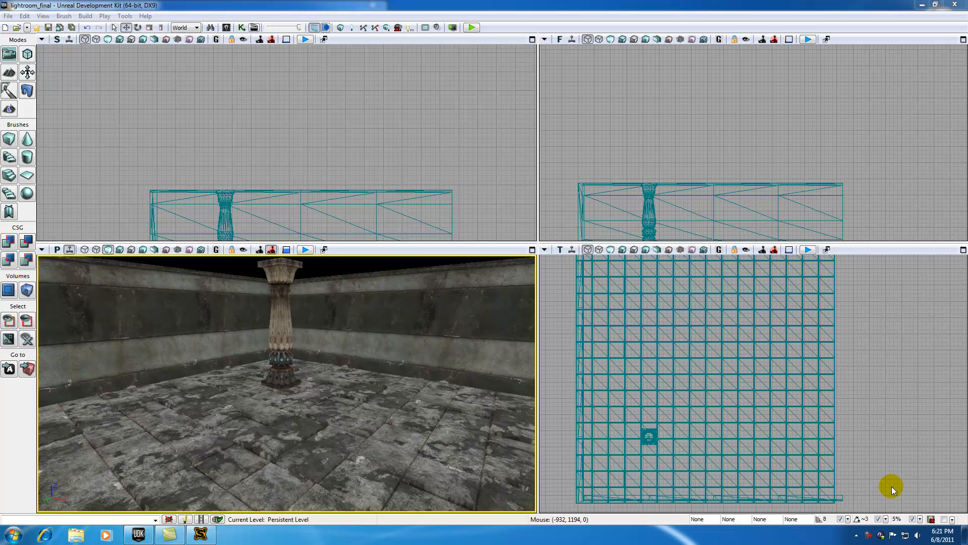
mouse_move(216, 369)
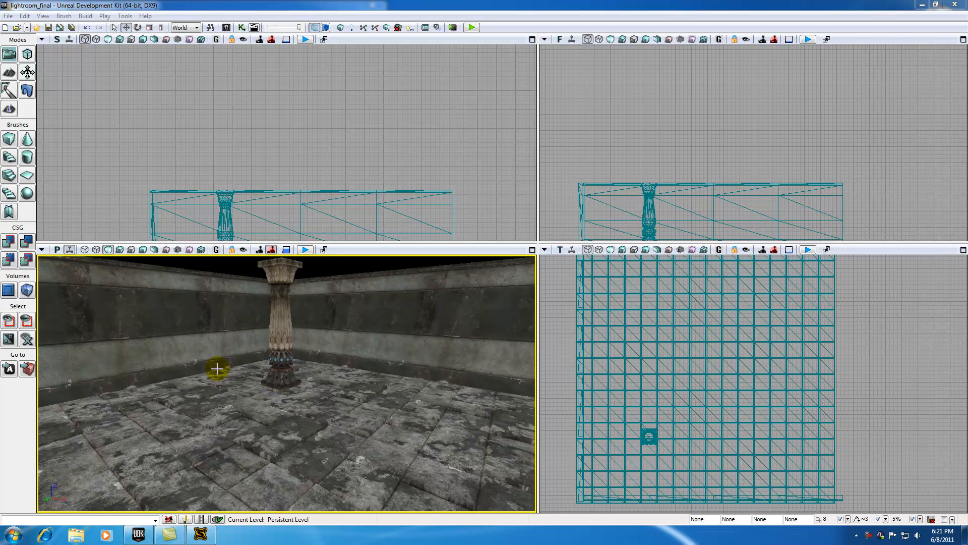
mouse_move(187, 343)
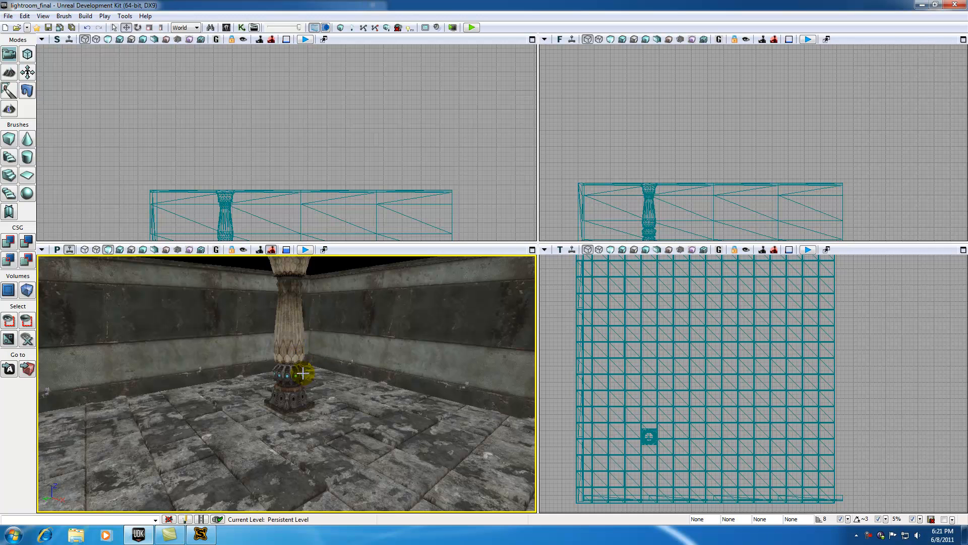
mouse_move(242, 405)
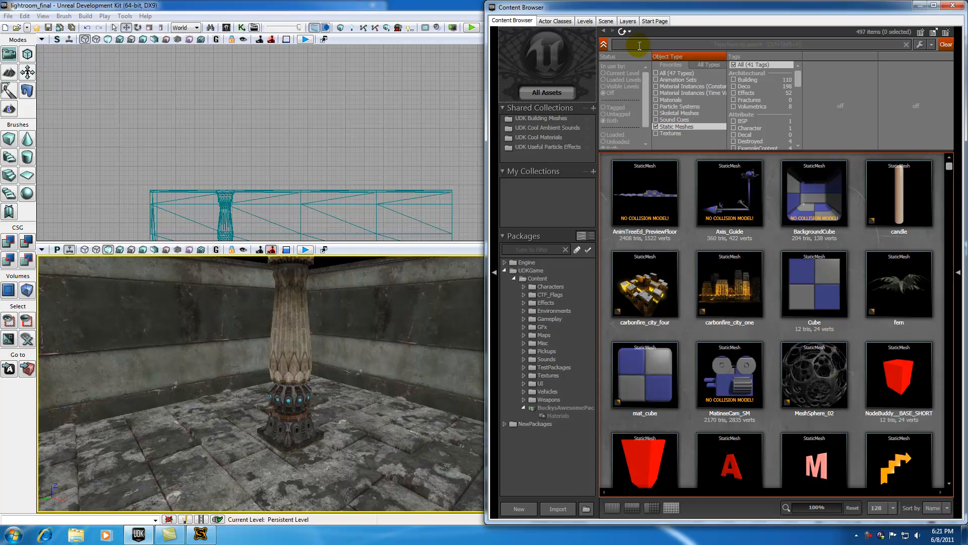
Step: Search assets for 'light' and place S_NEC_Lights_SM_WallLight01deco on the back wall
type("light")
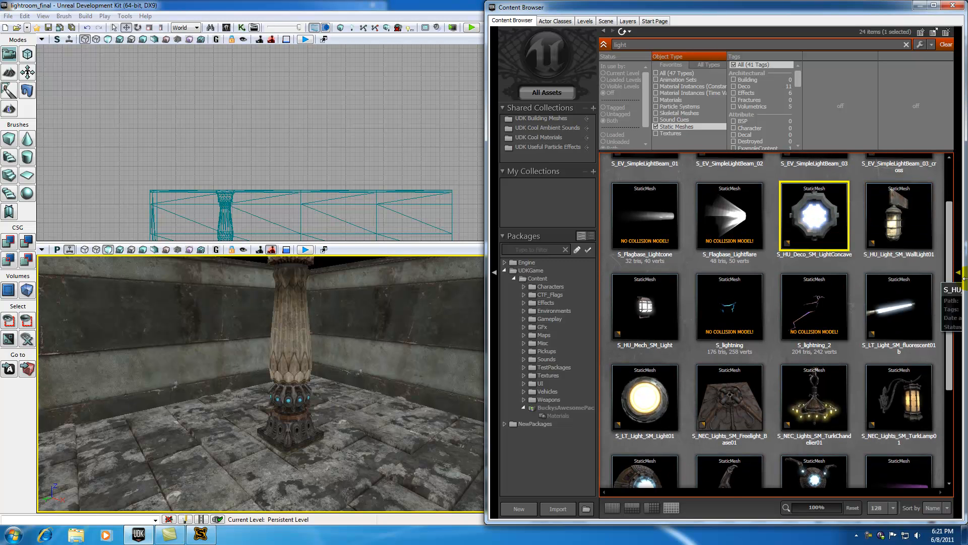
scroll("down", 3)
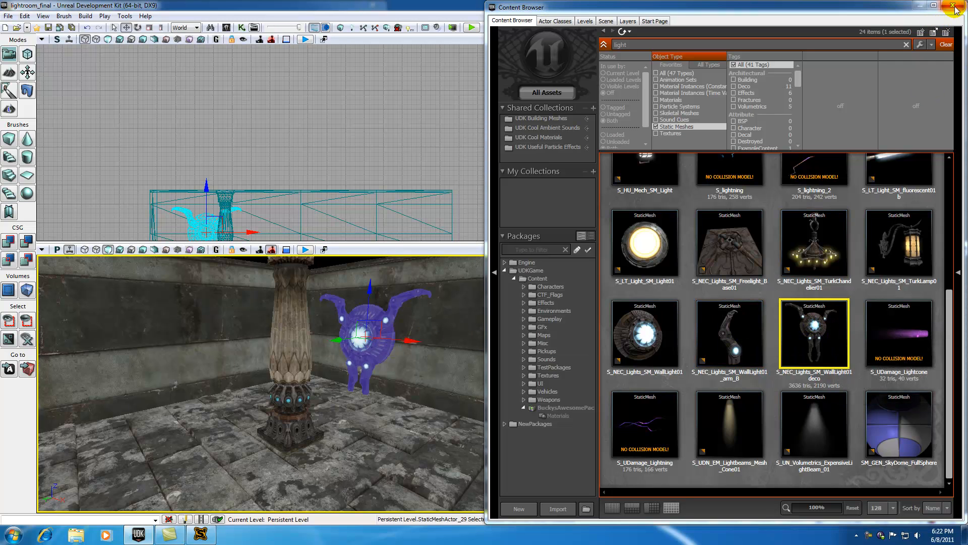
left_click(956, 6)
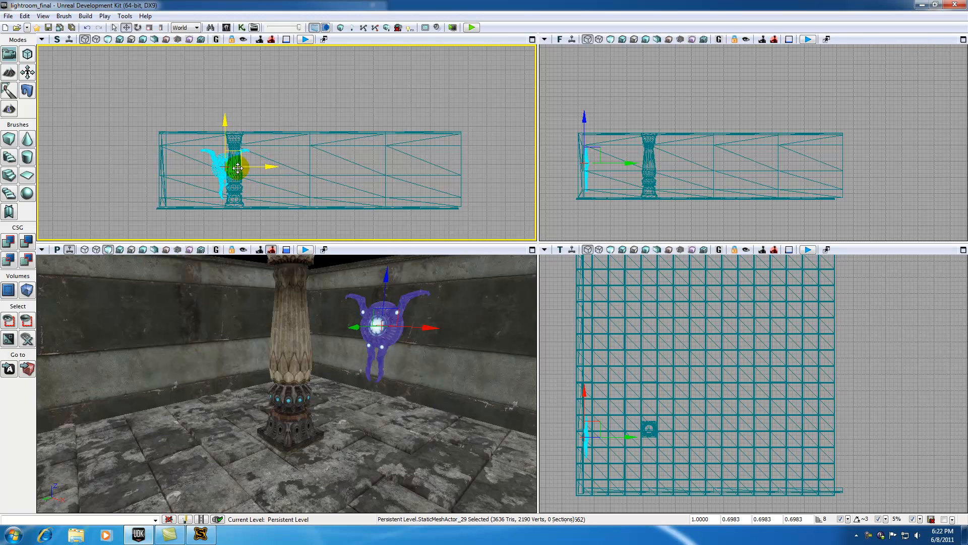
left_click_drag(238, 171, 272, 165)
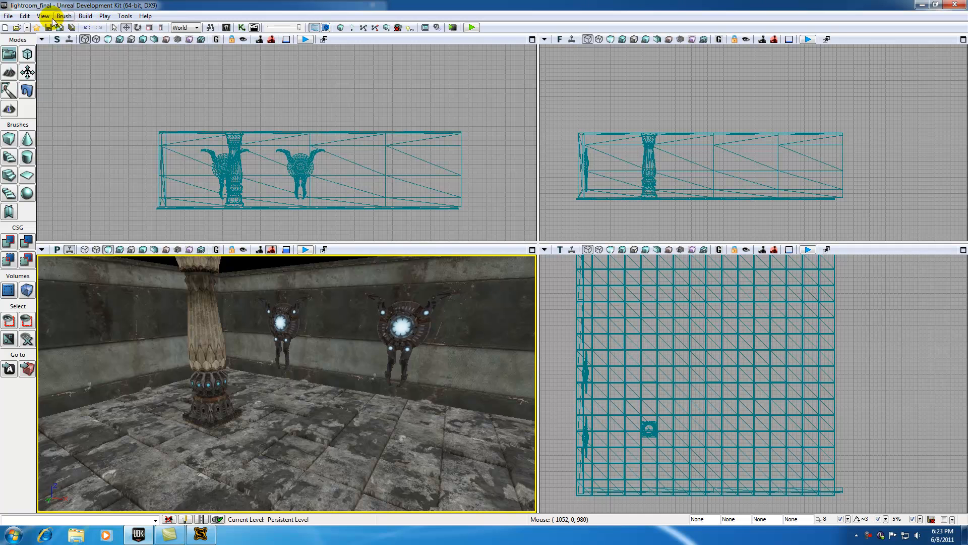
Step: In Actor Classes, expand Lights > SpotLights and select the standard SpotLight type
left_click(43, 16)
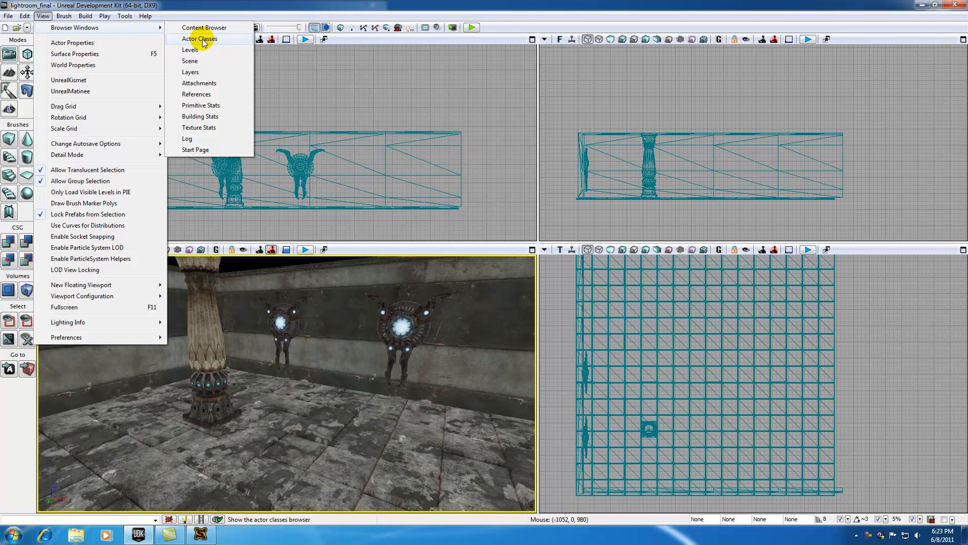
left_click(198, 39)
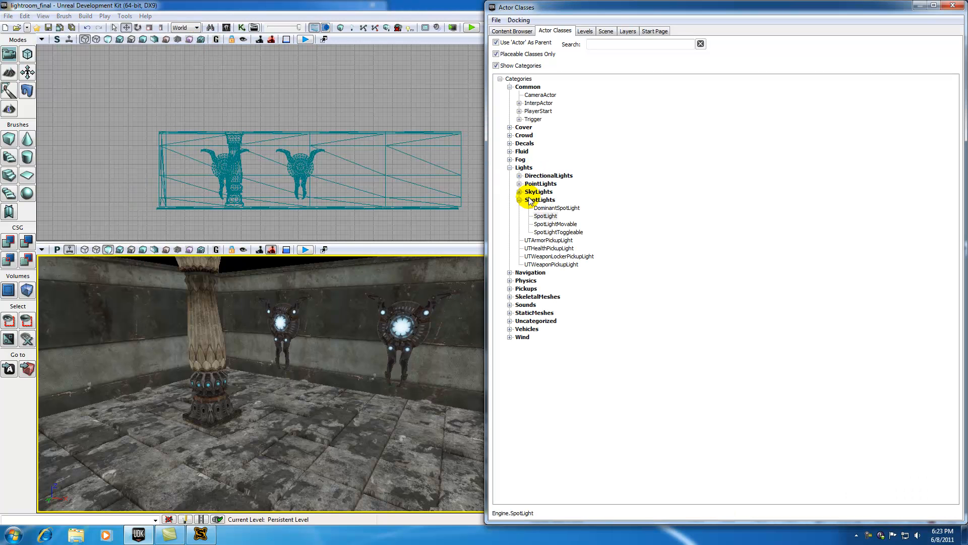
left_click(510, 167)
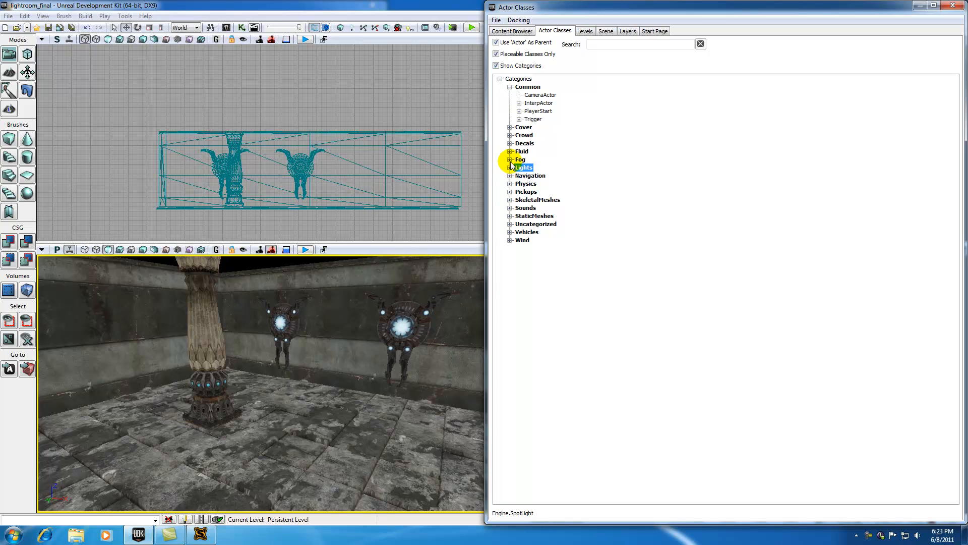
left_click(510, 167)
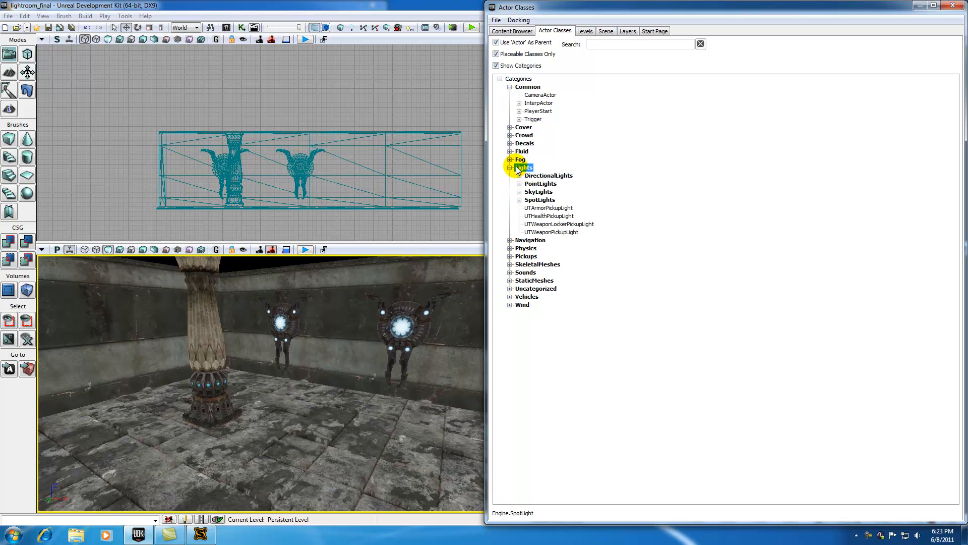
left_click(539, 200)
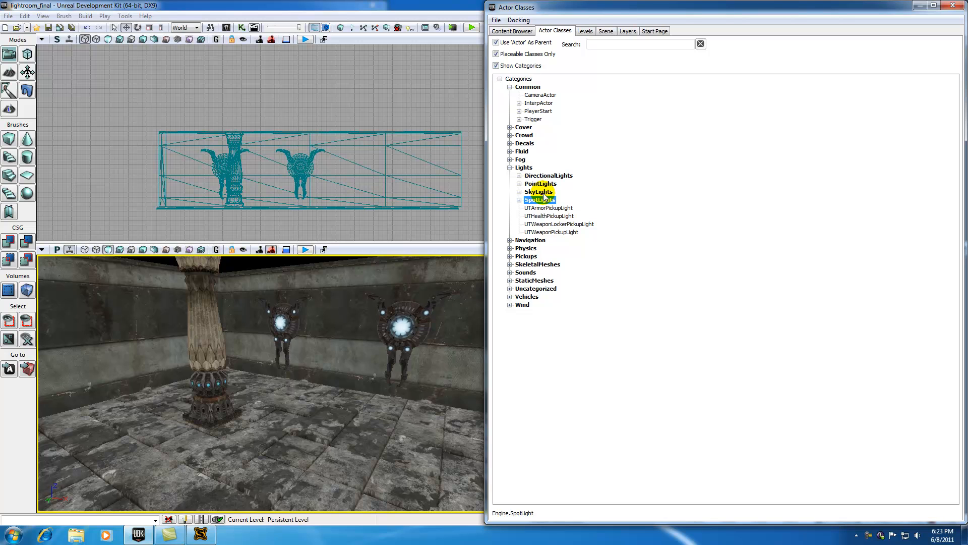
left_click(510, 176)
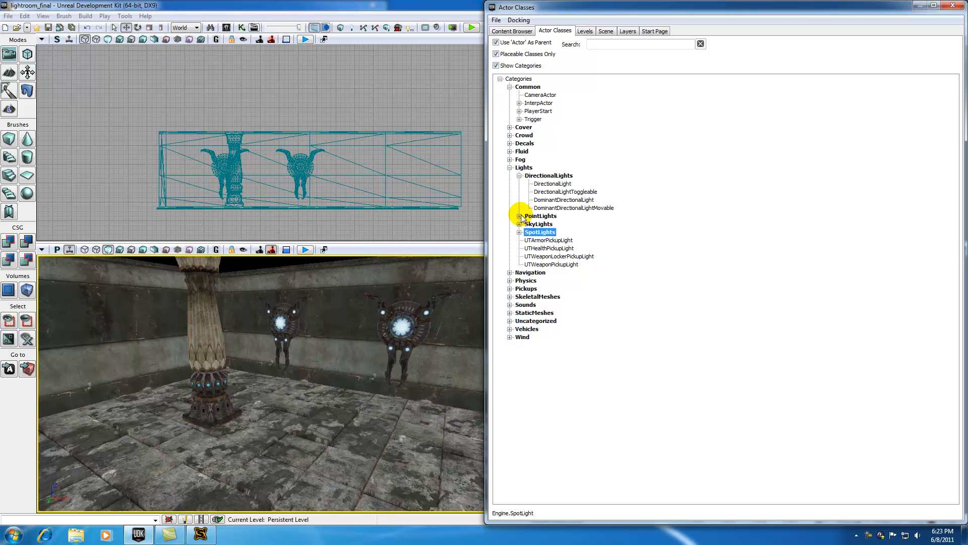
left_click(509, 215)
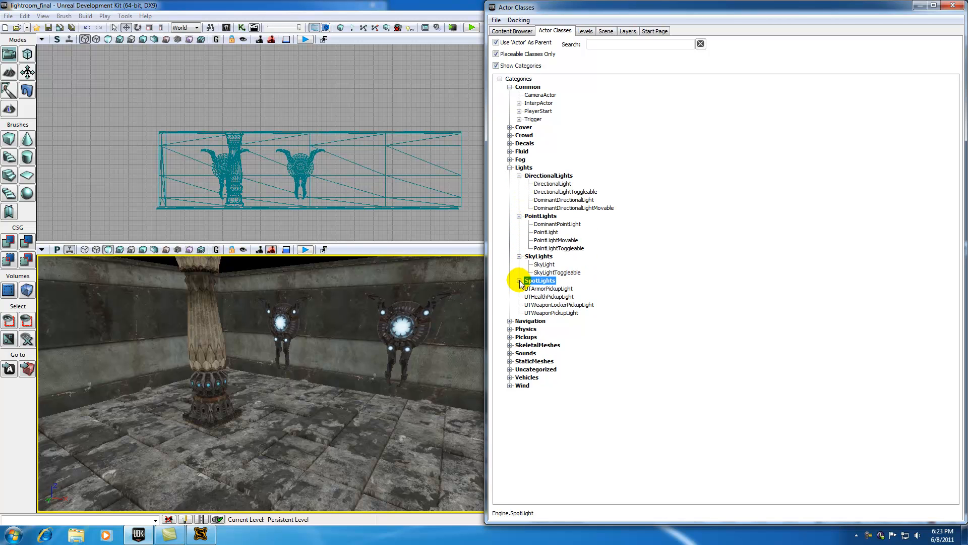
left_click(519, 281)
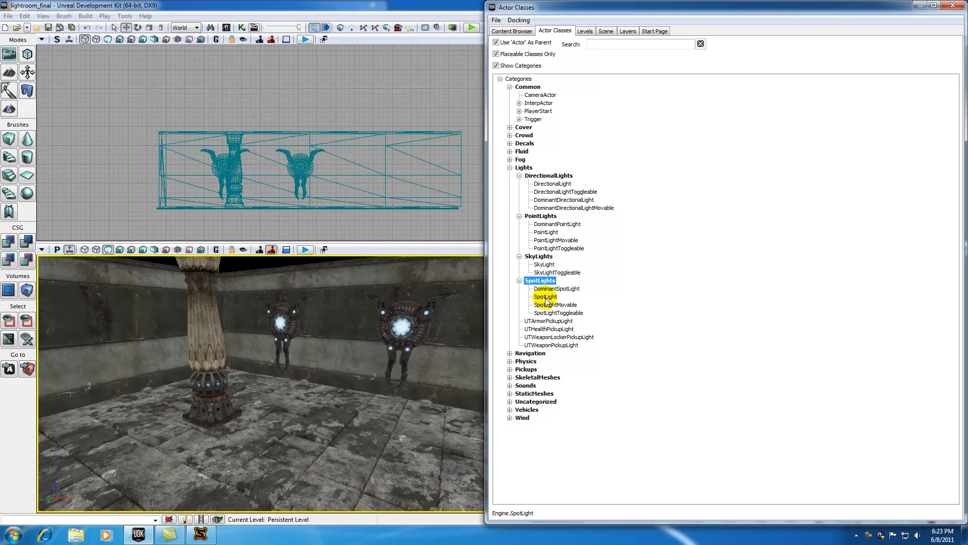
left_click(555, 305)
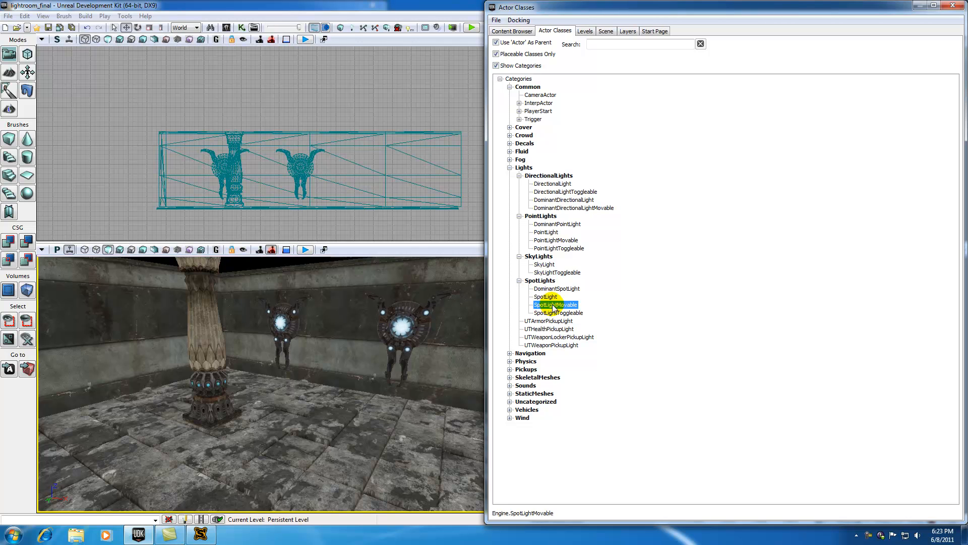
left_click(545, 296)
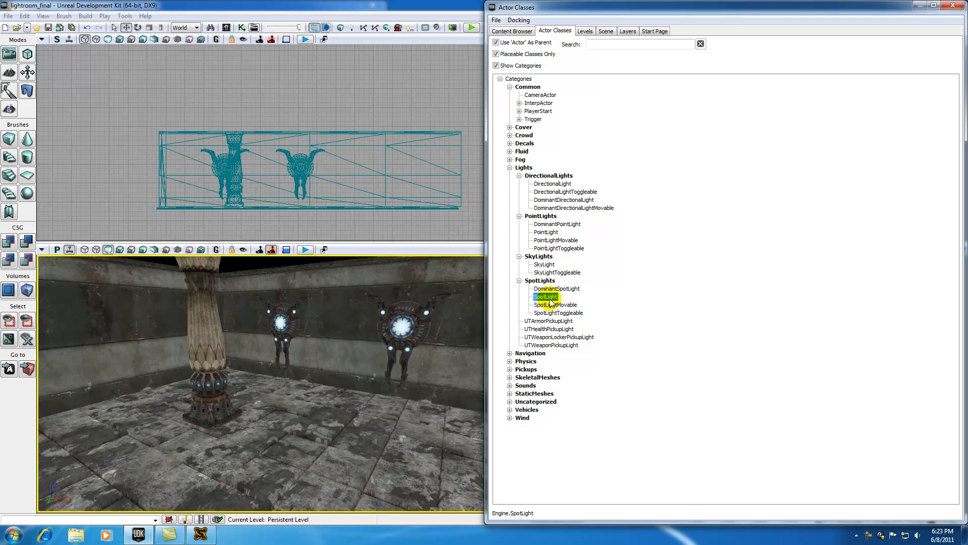
mouse_move(487, 316)
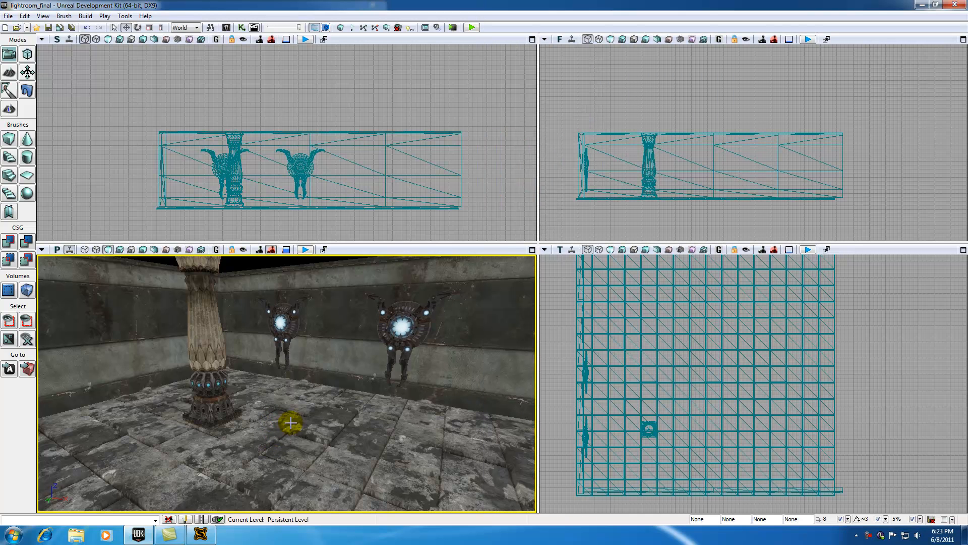
Step: Add a SpotLight to the floor near the pillar and select it
right_click(290, 423)
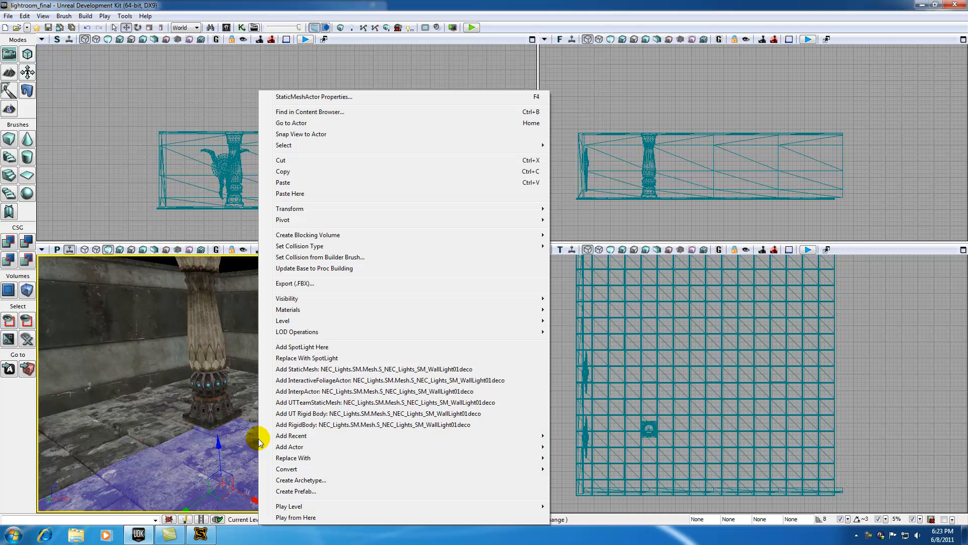
mouse_move(300, 347)
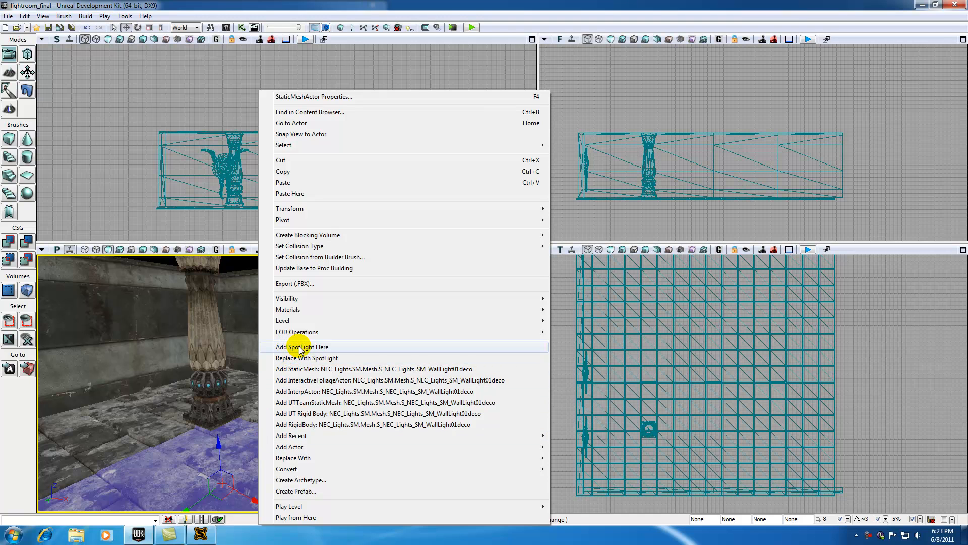
mouse_move(302, 349)
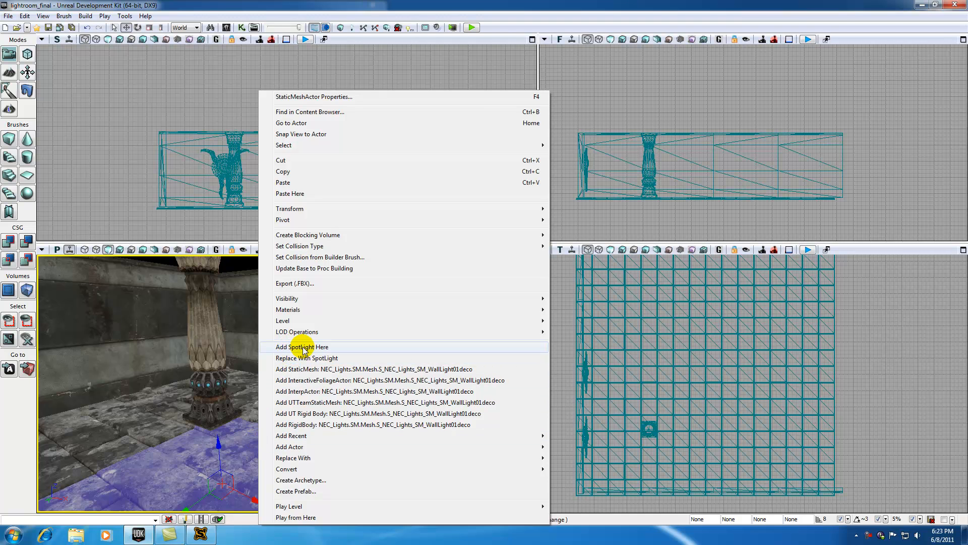
left_click(302, 346)
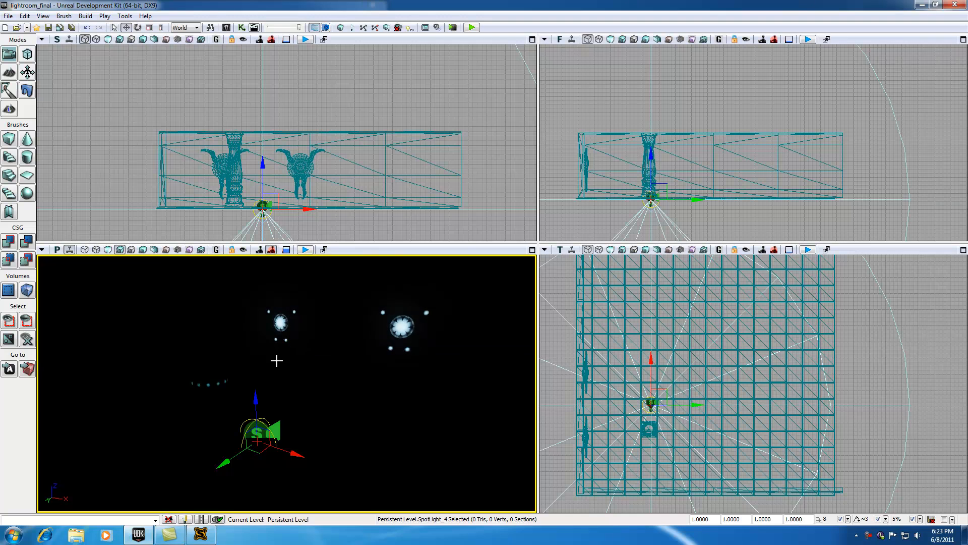
mouse_move(277, 399)
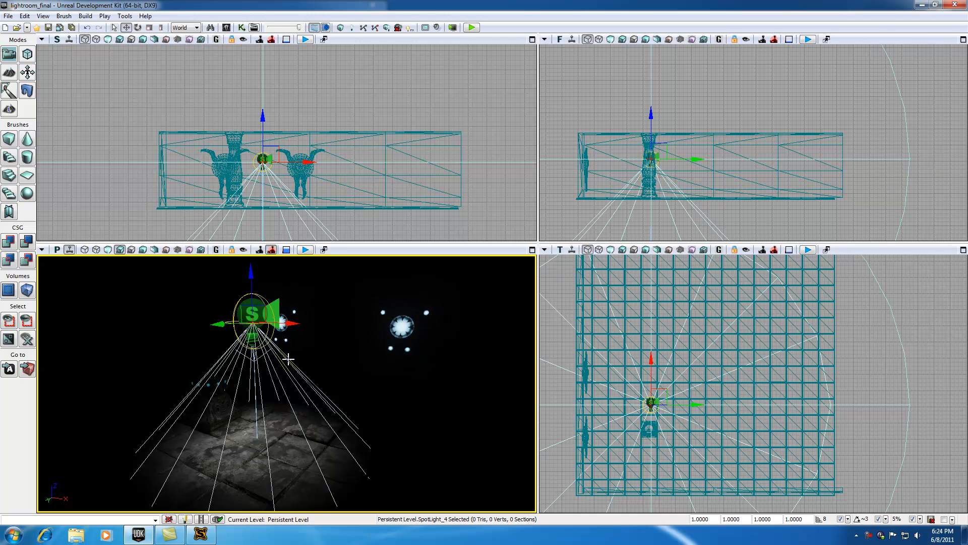
mouse_move(846, 223)
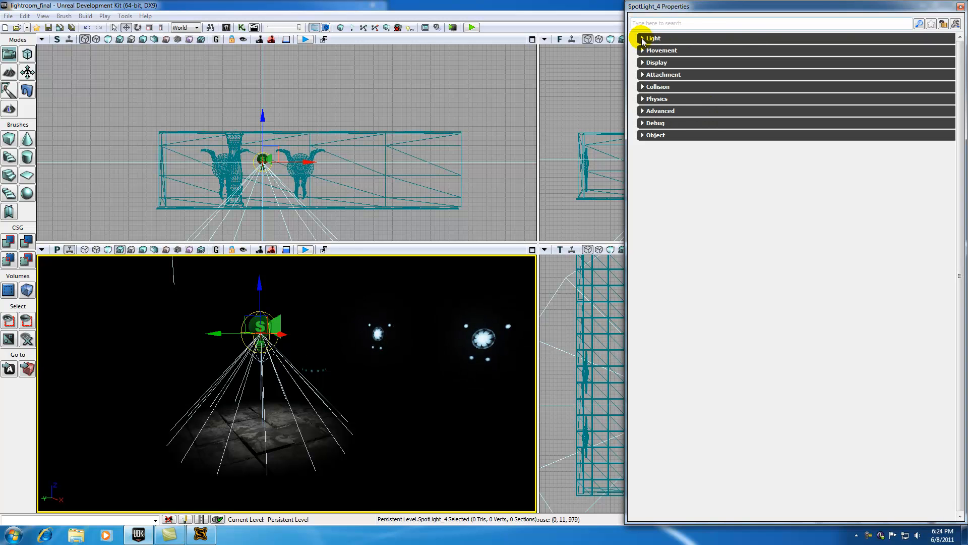
Step: Set the Spot Light Component cone angles to inner 20 and outer 50, then raise the light
left_click(642, 38)
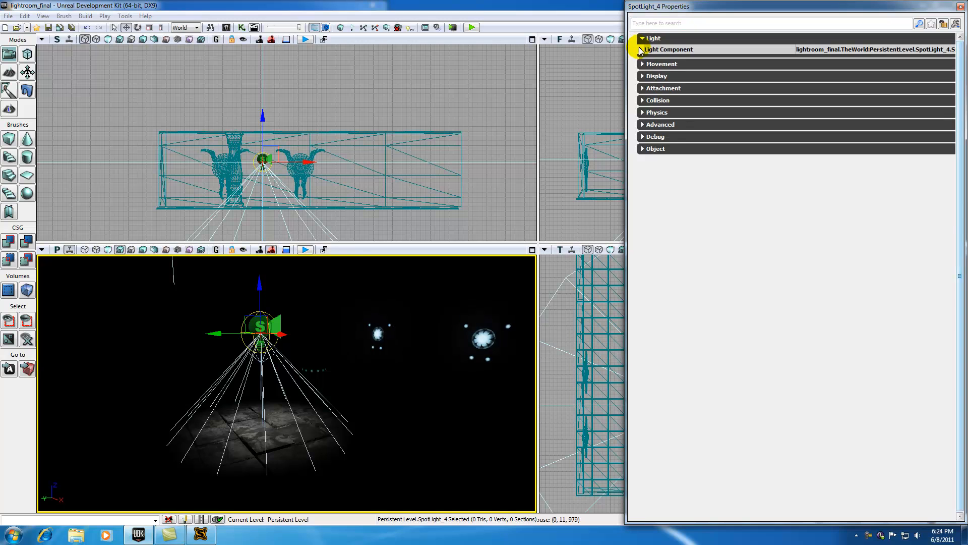
left_click(642, 50)
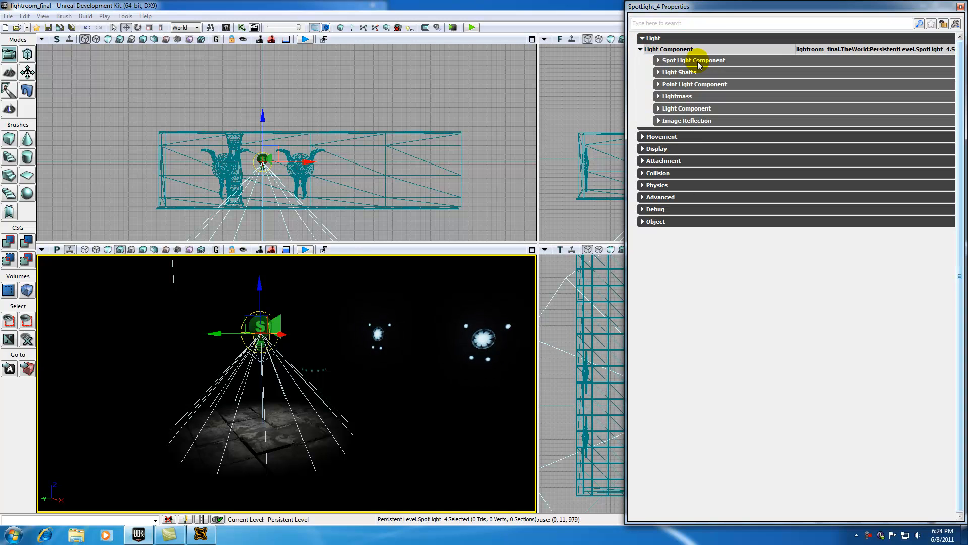
left_click(659, 60)
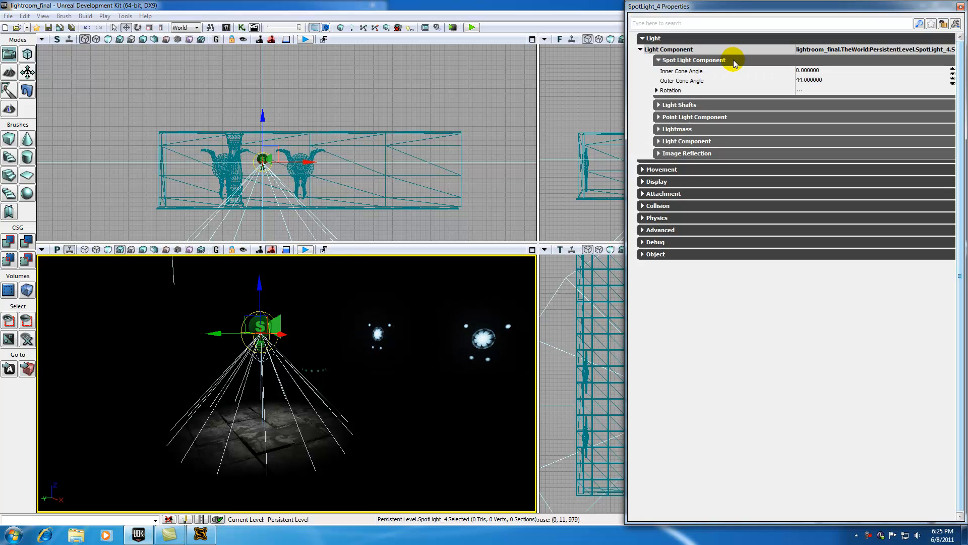
mouse_move(684, 85)
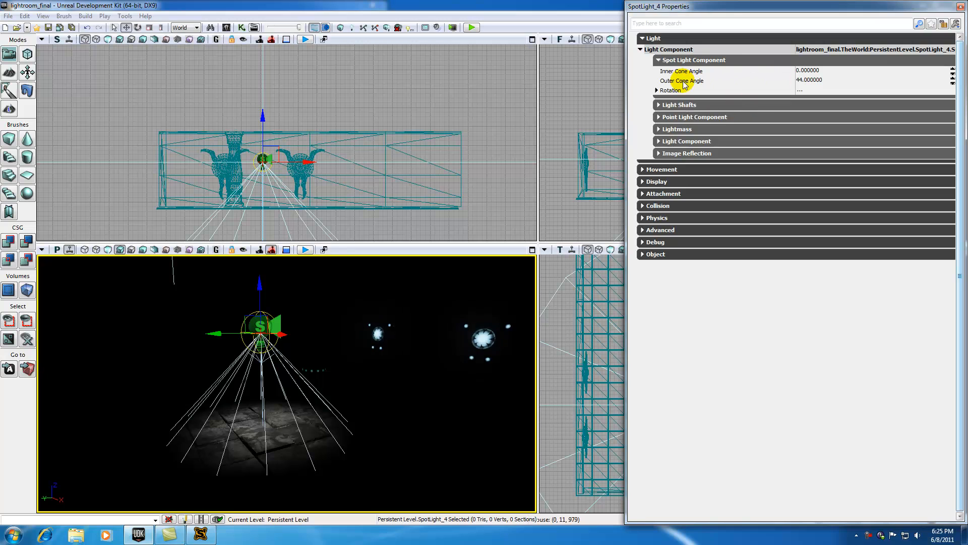
left_click(833, 69)
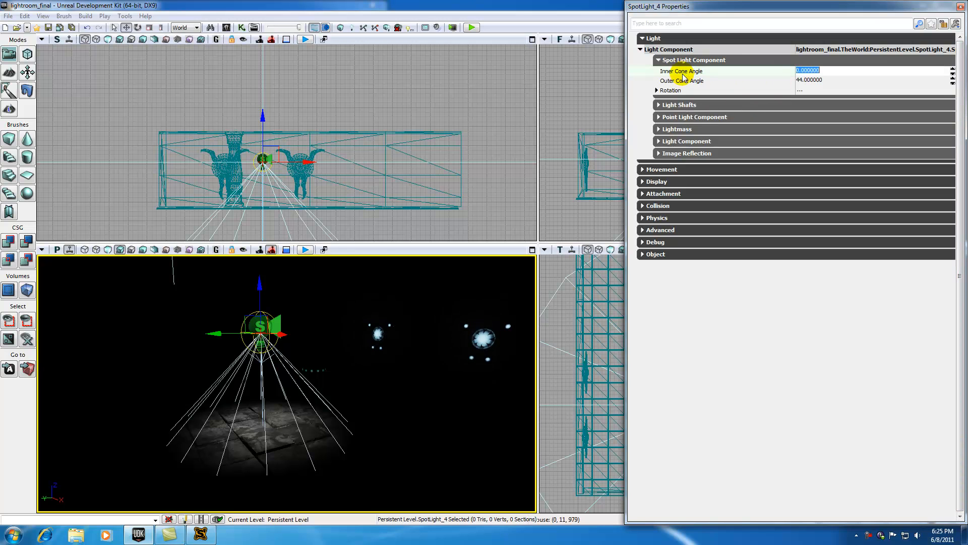
left_click(808, 80)
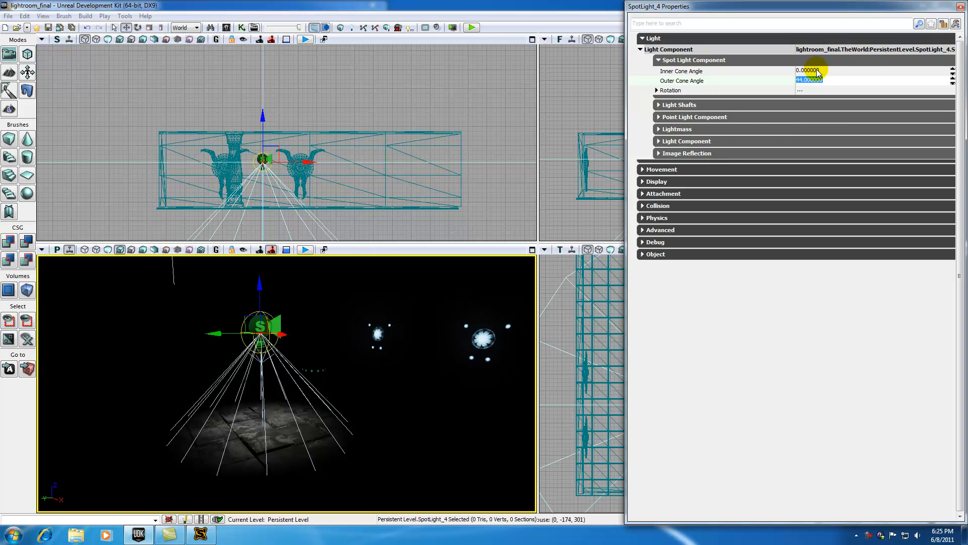
left_click(807, 71)
type("20.000000")
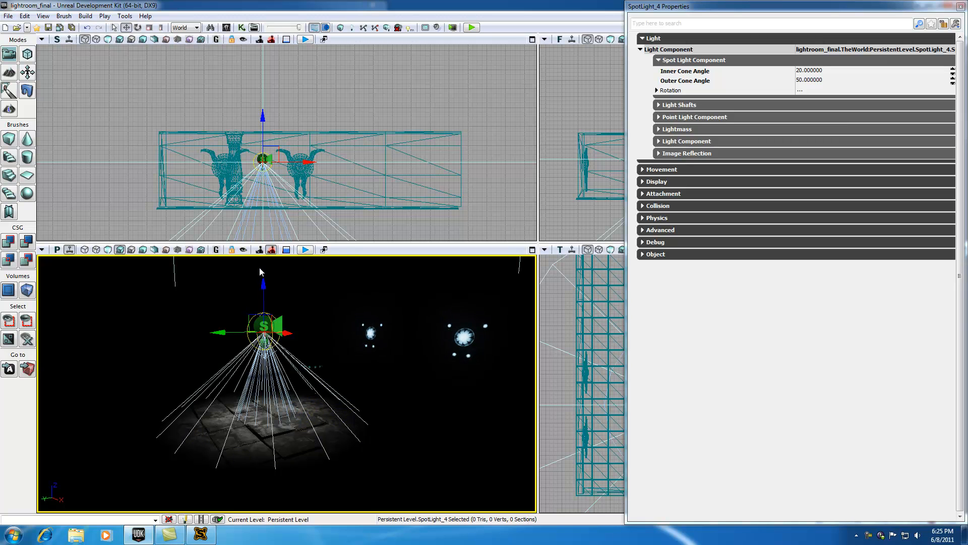
left_click_drag(263, 334, 262, 296)
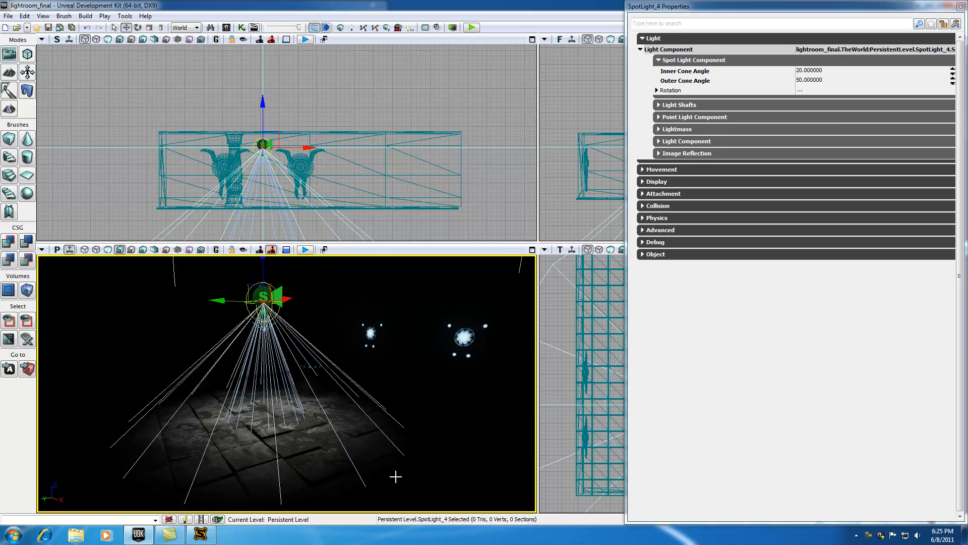
mouse_move(407, 458)
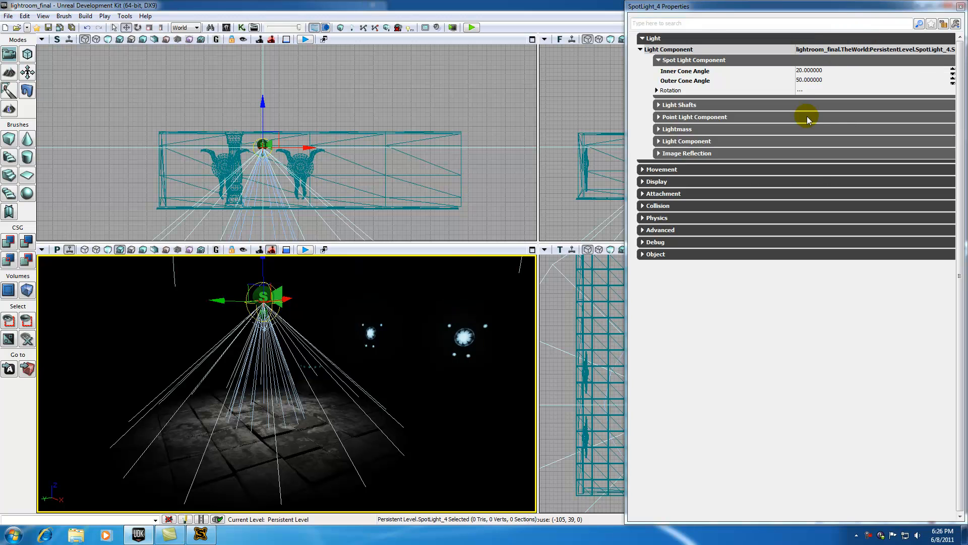
mouse_move(808, 111)
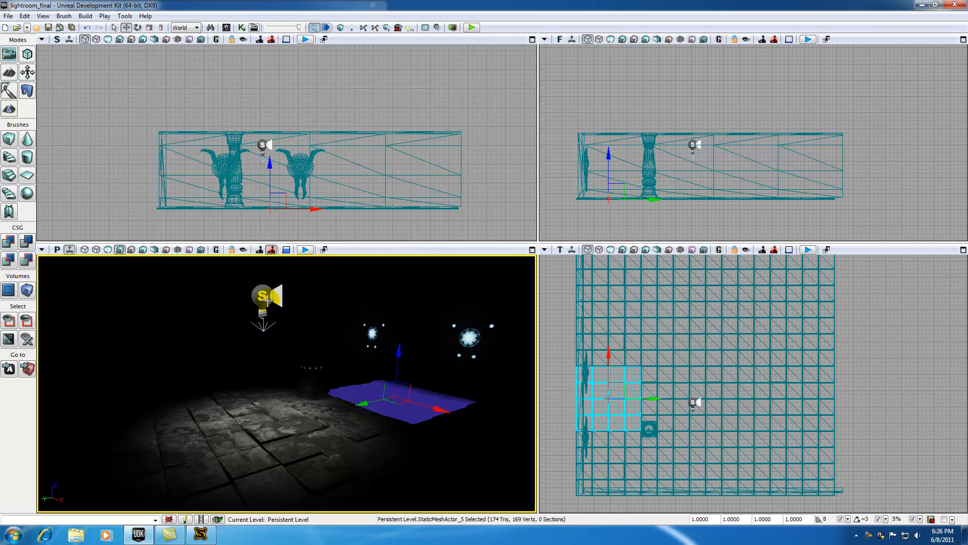
Step: Reselect the spotlight and drag it to the left wall beside the pillar
left_click(370, 333)
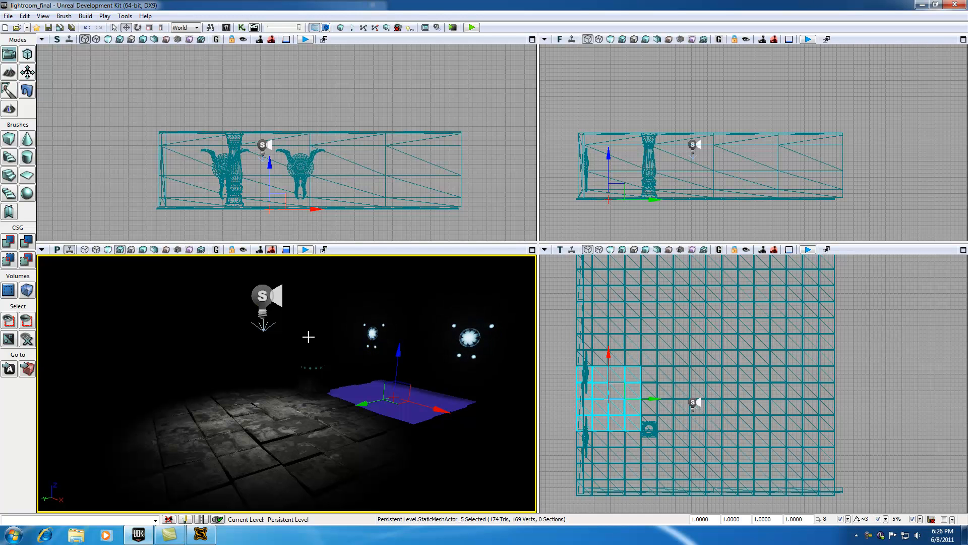
left_click(261, 296)
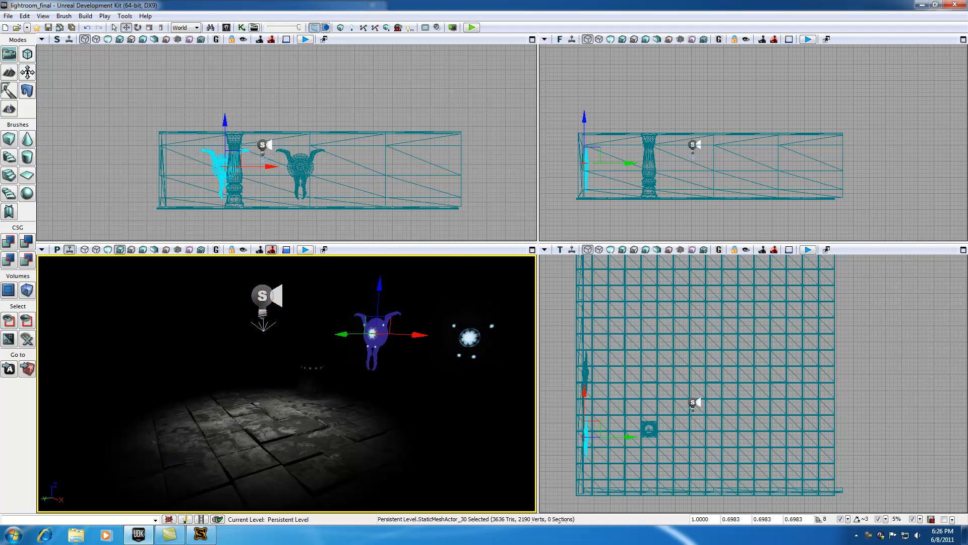
left_click(266, 300)
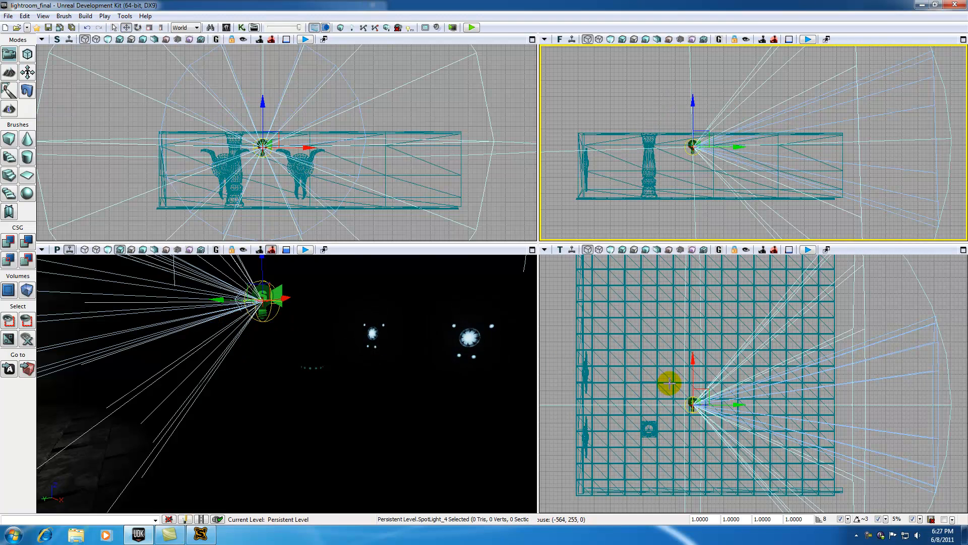
left_click_drag(670, 382, 593, 429)
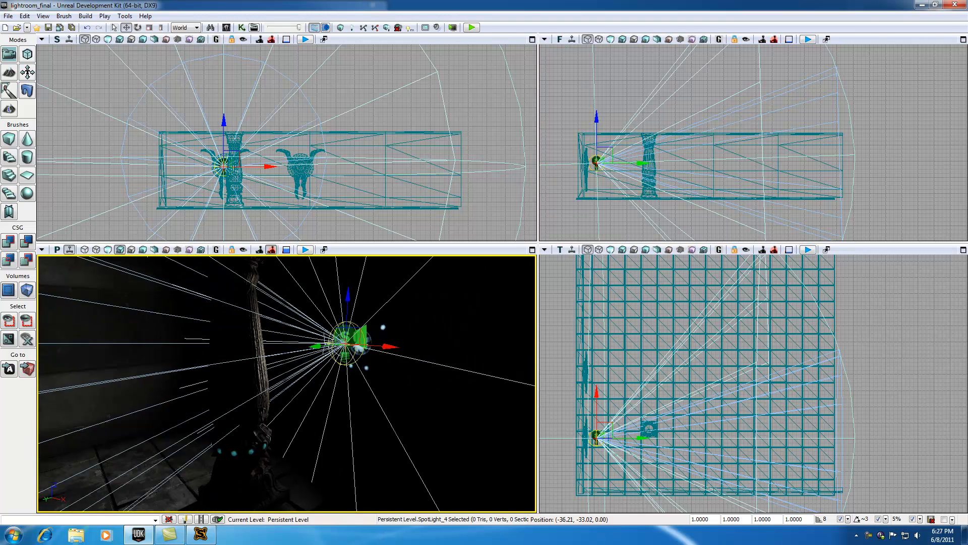
left_click_drag(342, 343, 395, 339)
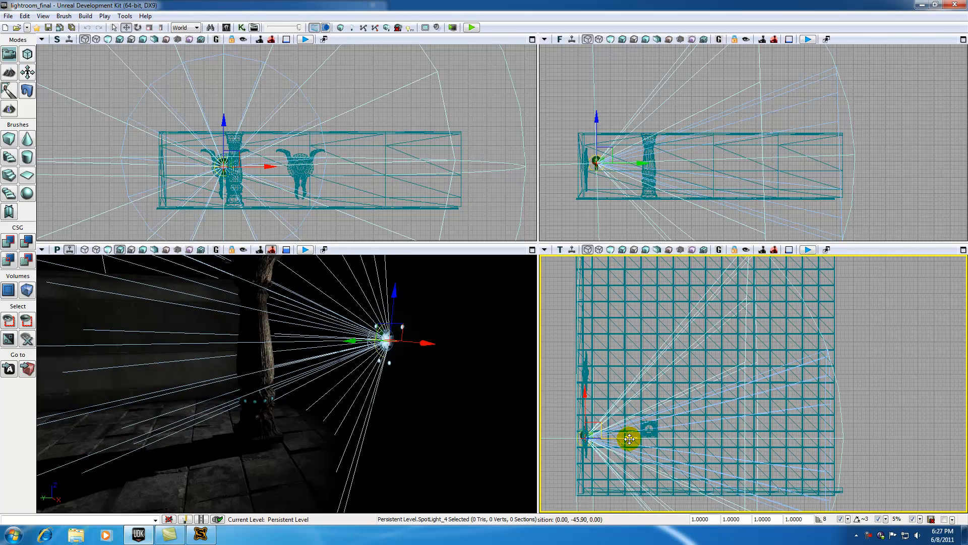
left_click_drag(630, 438, 624, 440)
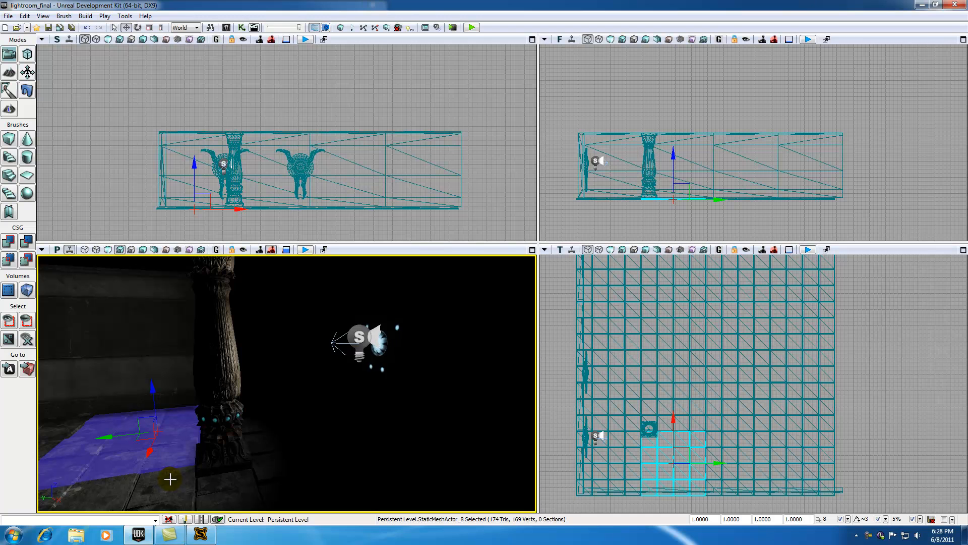
mouse_move(381, 361)
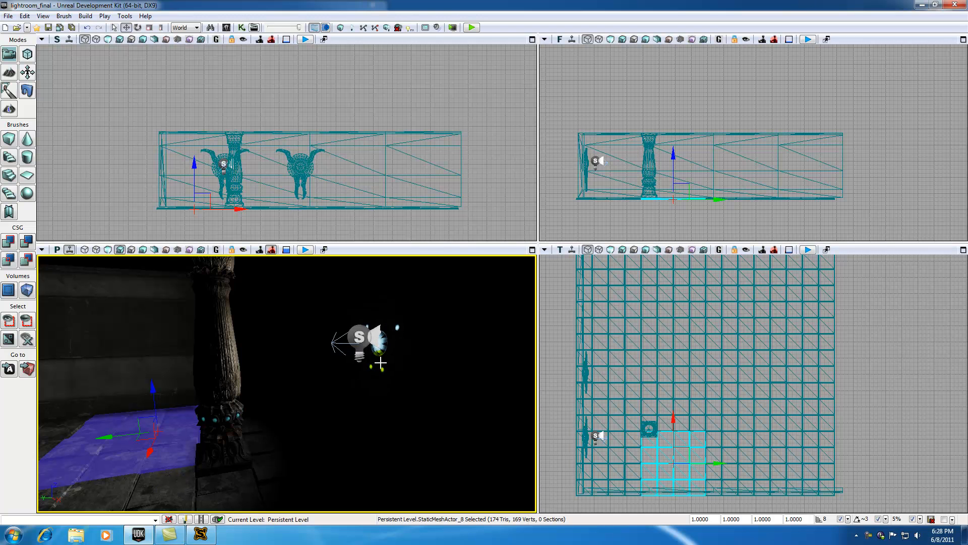
Step: Select the spotlight beside the pillar to show its properties
left_click(361, 339)
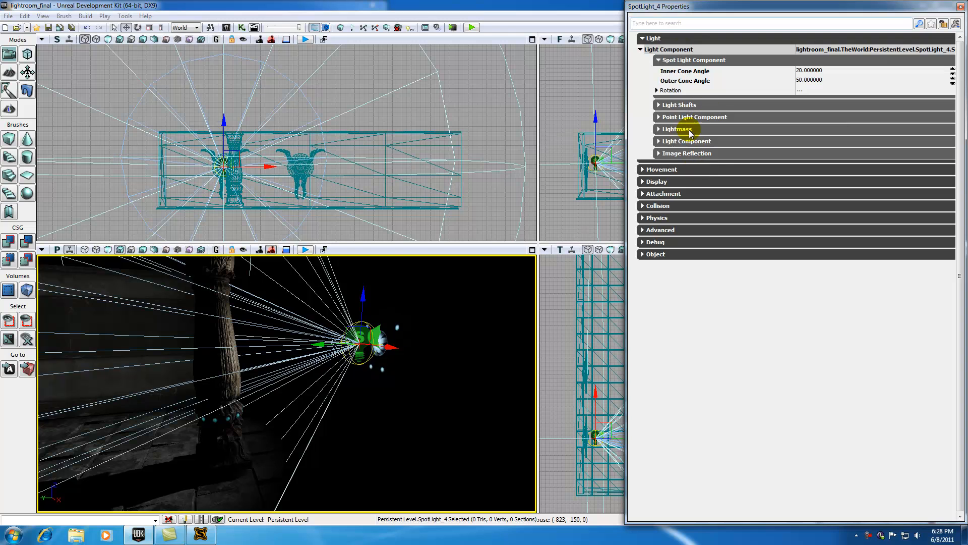
Step: Collapse the cone angle settings and expand the Light Component section
left_click(659, 60)
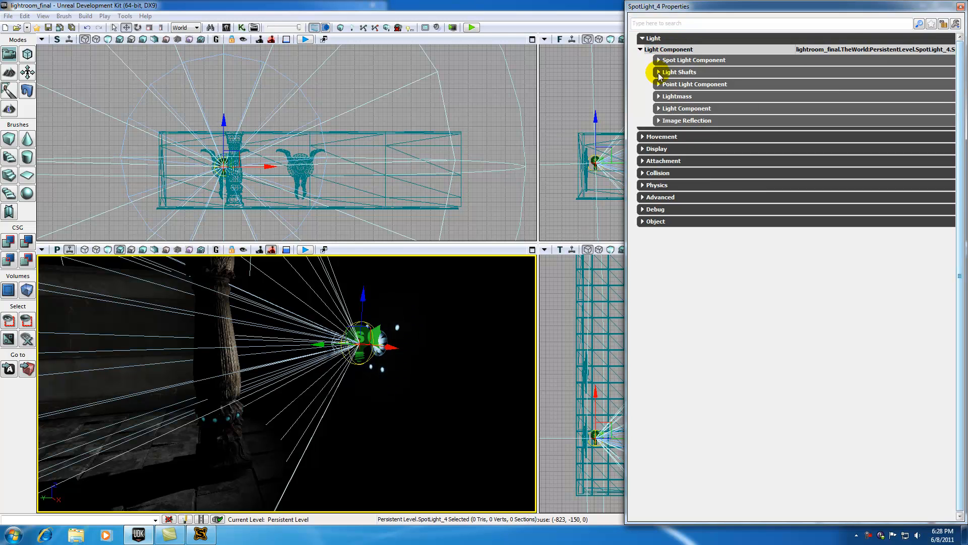
left_click(658, 84)
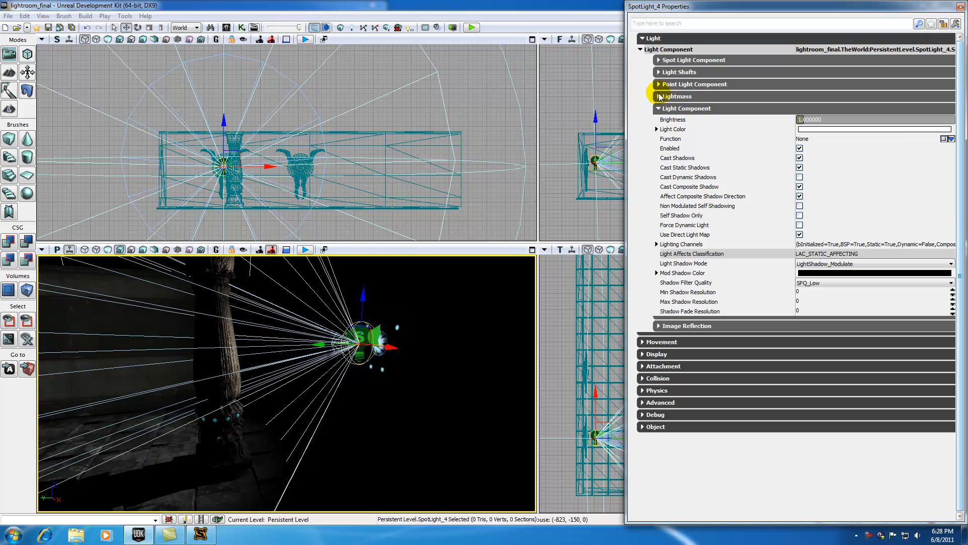
Step: Try cyan and blue hues in the Light Color picker, settling on a pale blue
left_click(873, 129)
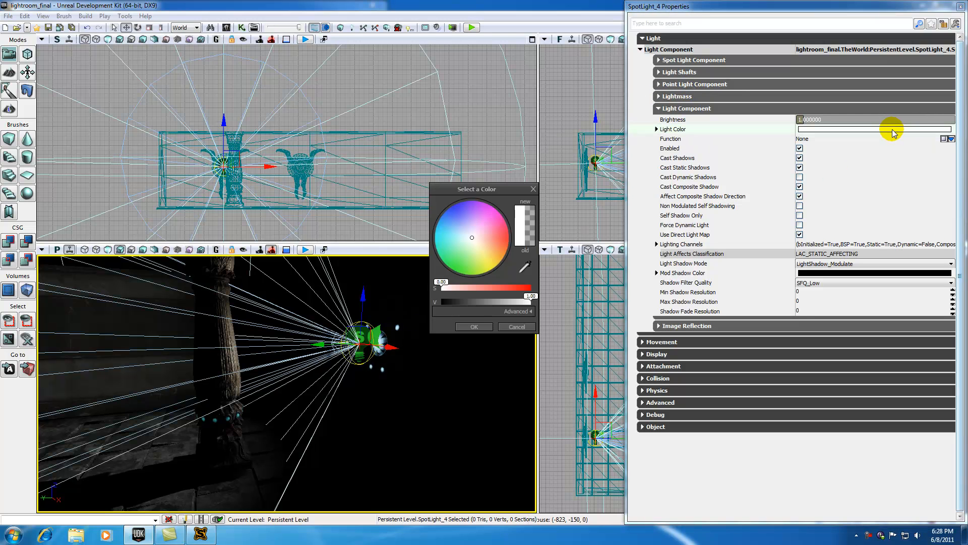
left_click(471, 237)
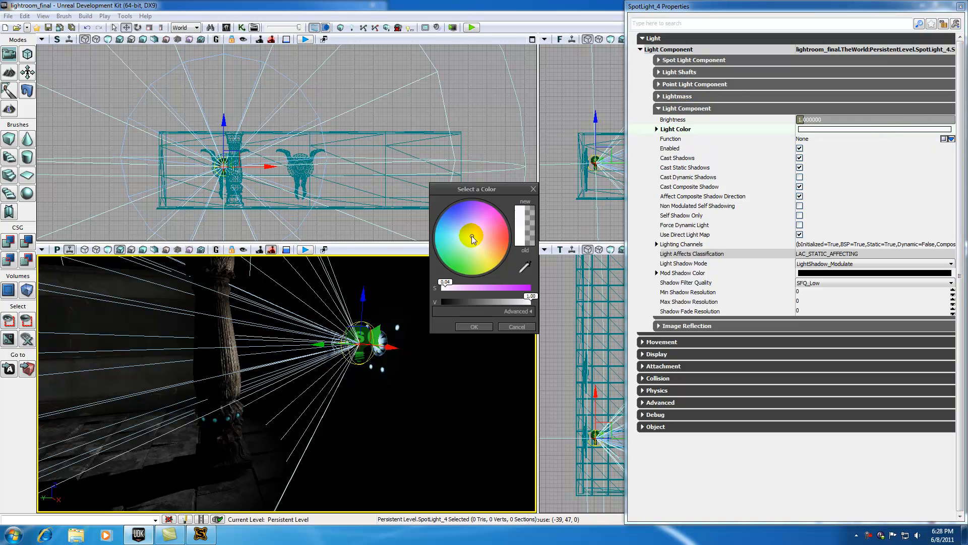
left_click(462, 219)
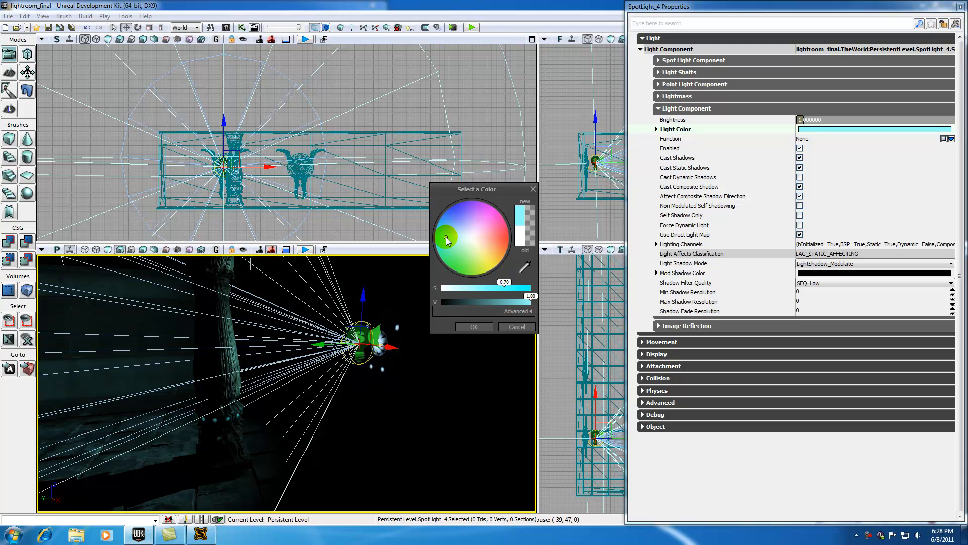
left_click(446, 242)
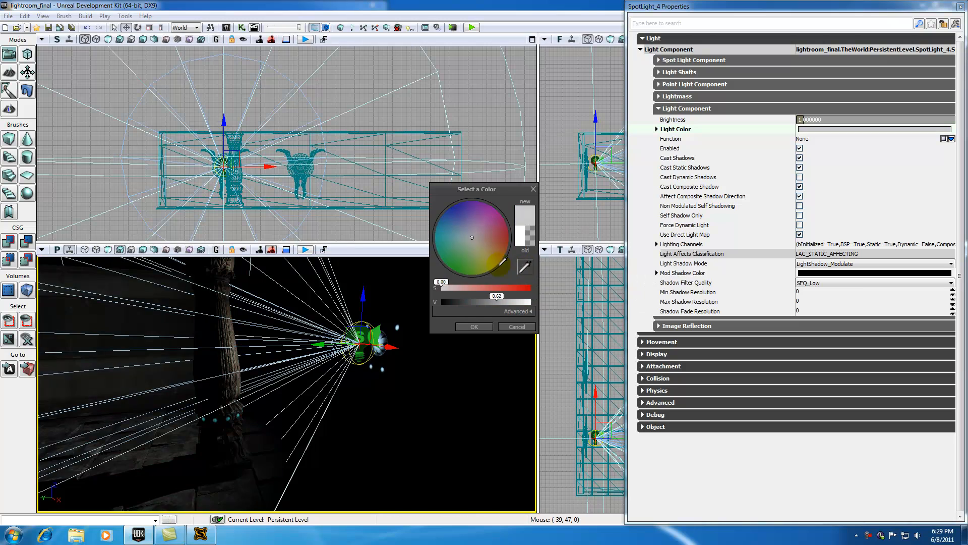
left_click(453, 268)
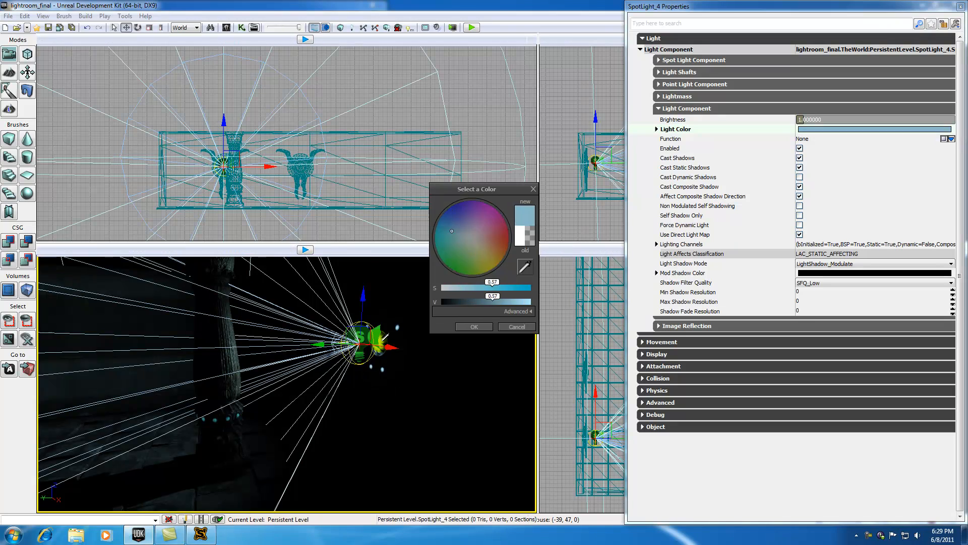
left_click(456, 232)
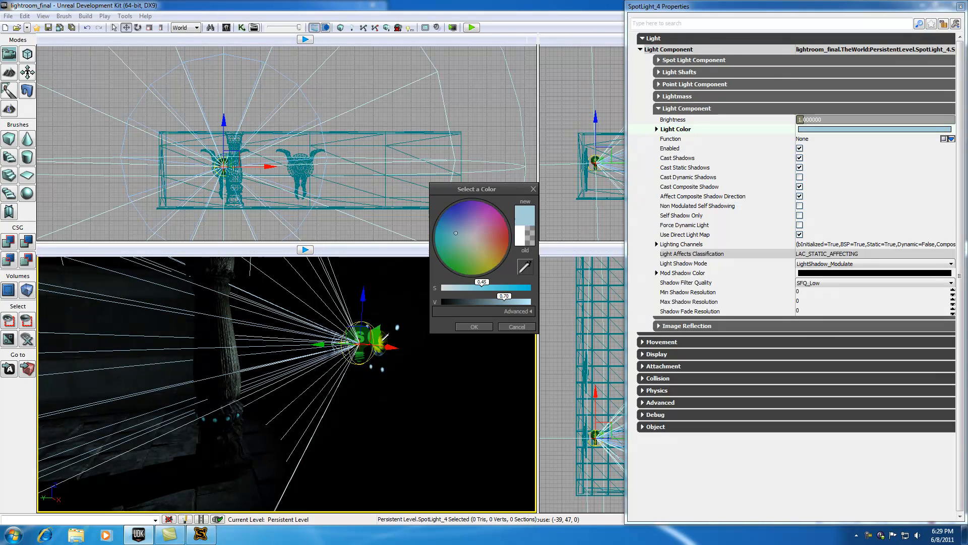
left_click(460, 234)
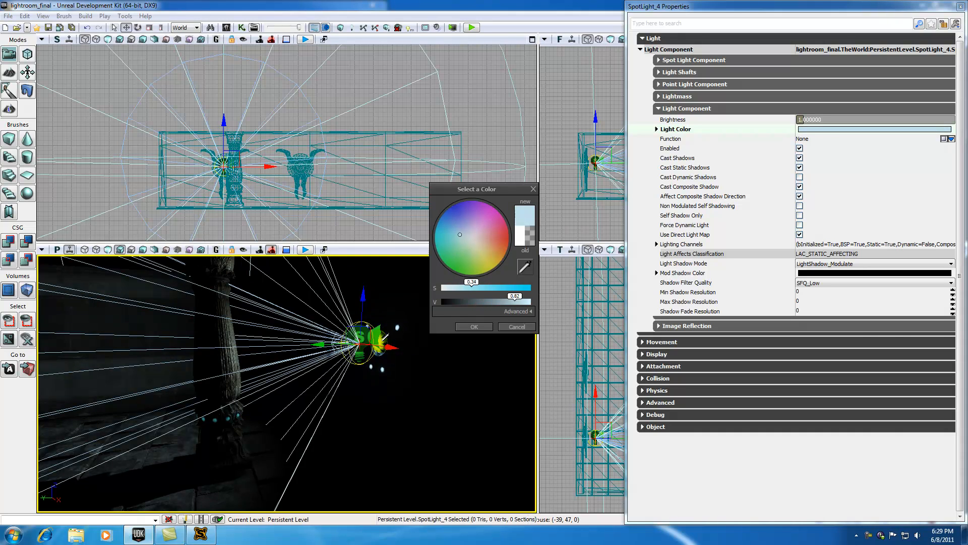
left_click(458, 233)
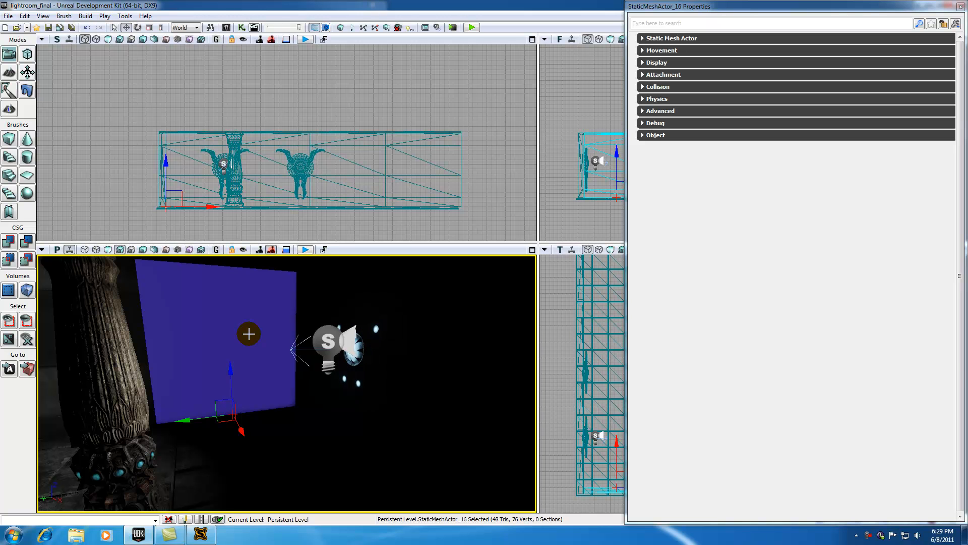
Step: Reselect the spotlight and try a pale blue Light Color without keeping it
left_click(327, 341)
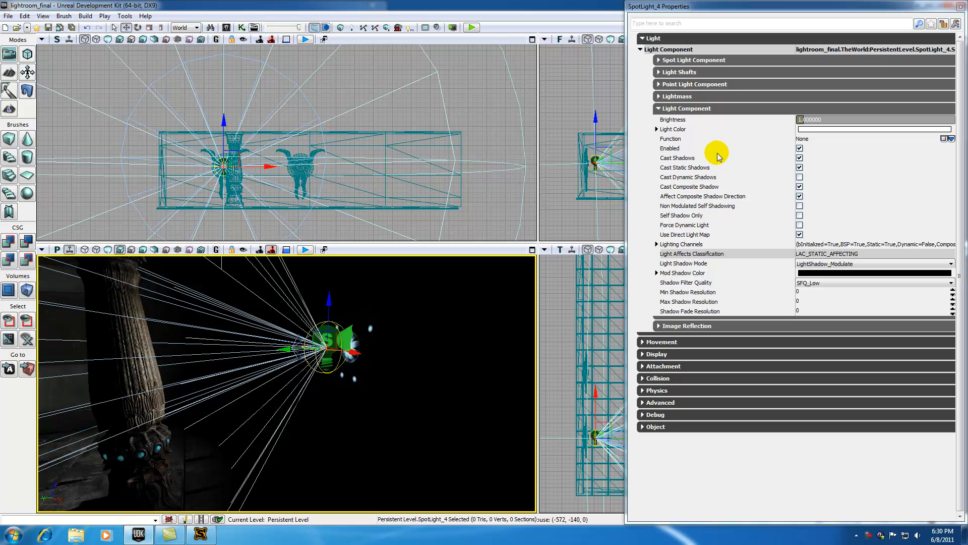
left_click(673, 129)
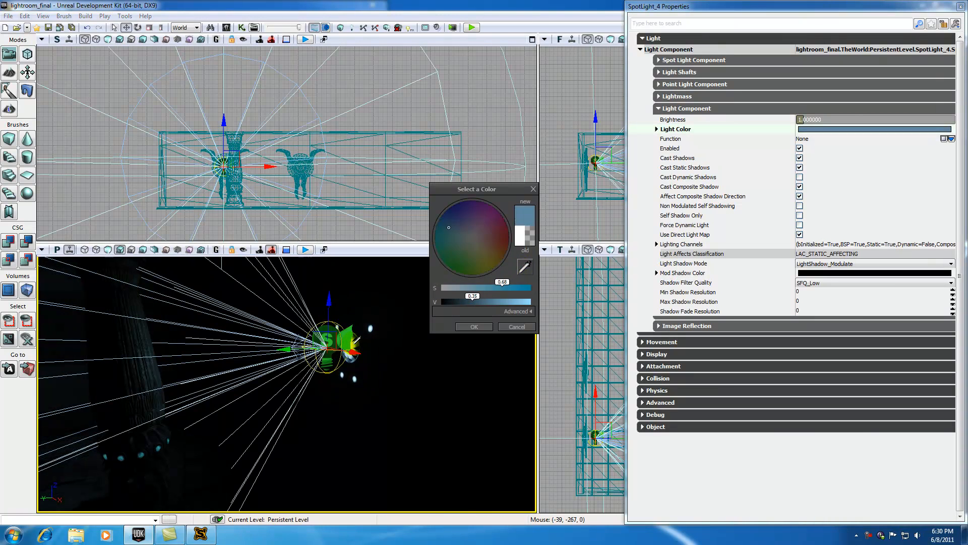
left_click(455, 232)
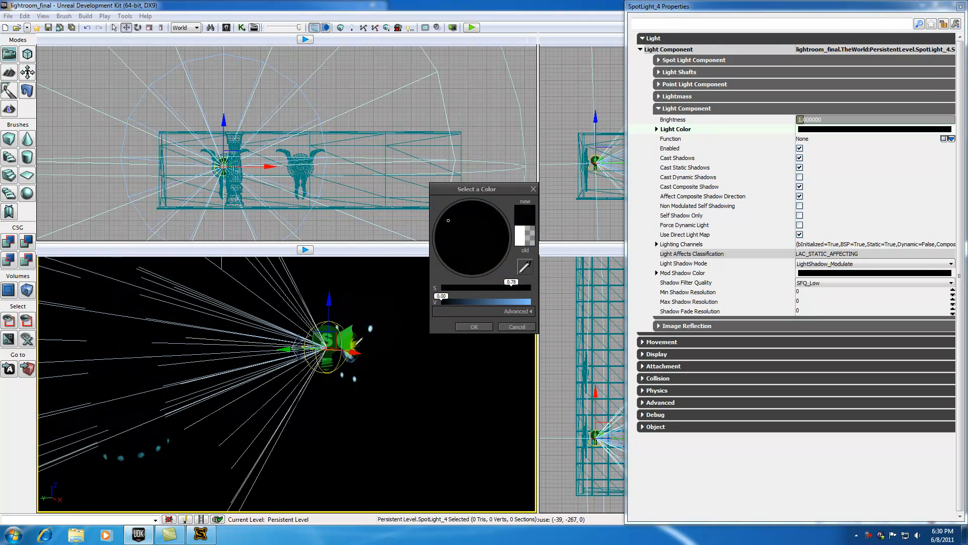
left_click(472, 233)
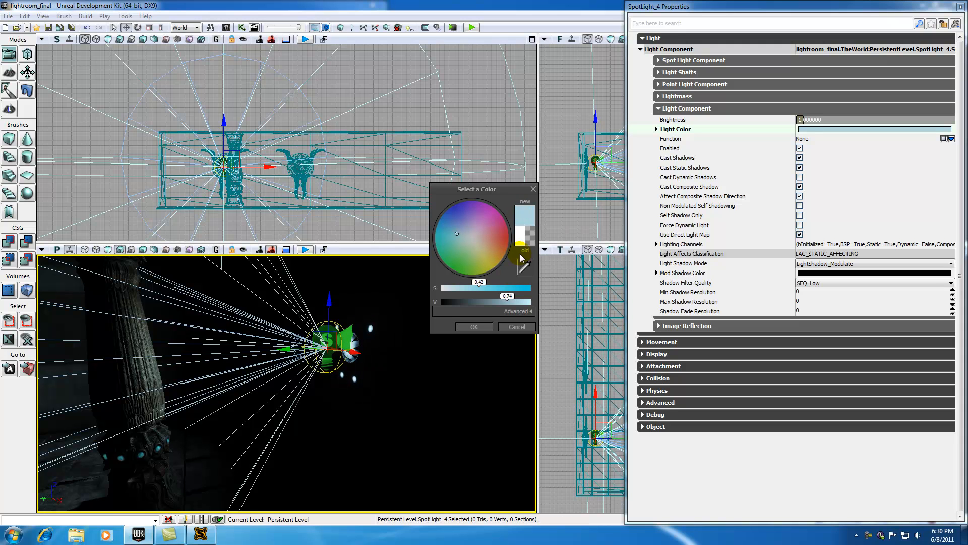
left_click(476, 255)
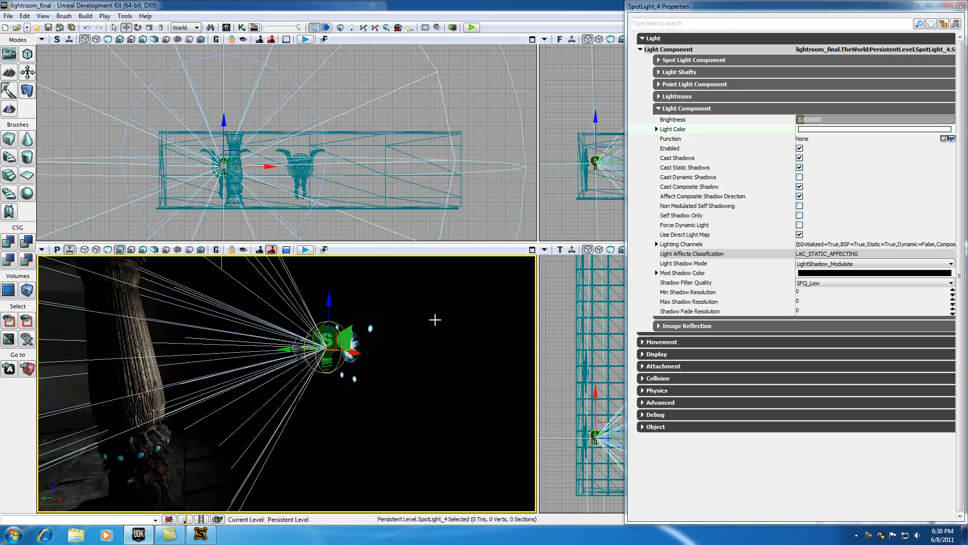
Step: Re-pick the pale blue Light Color and confirm it
left_click(874, 129)
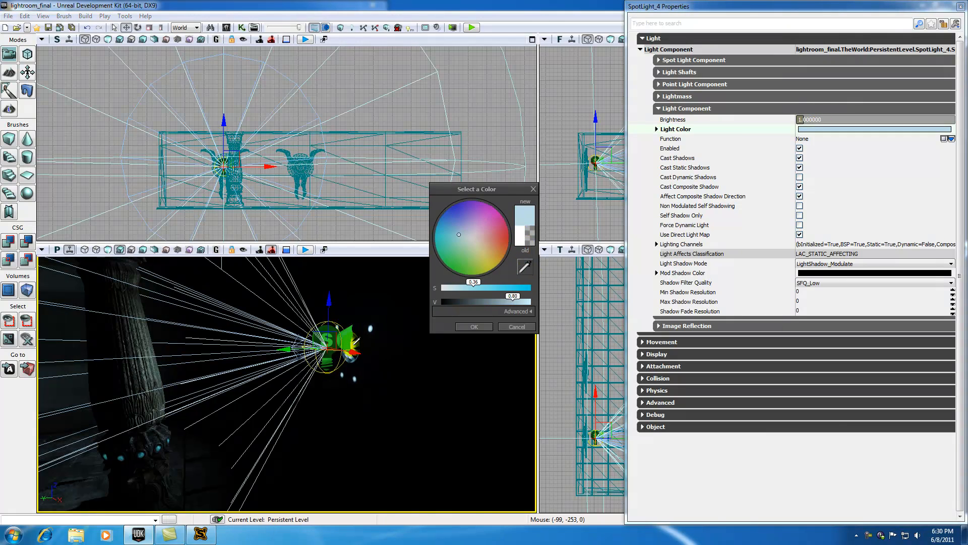
left_click(473, 326)
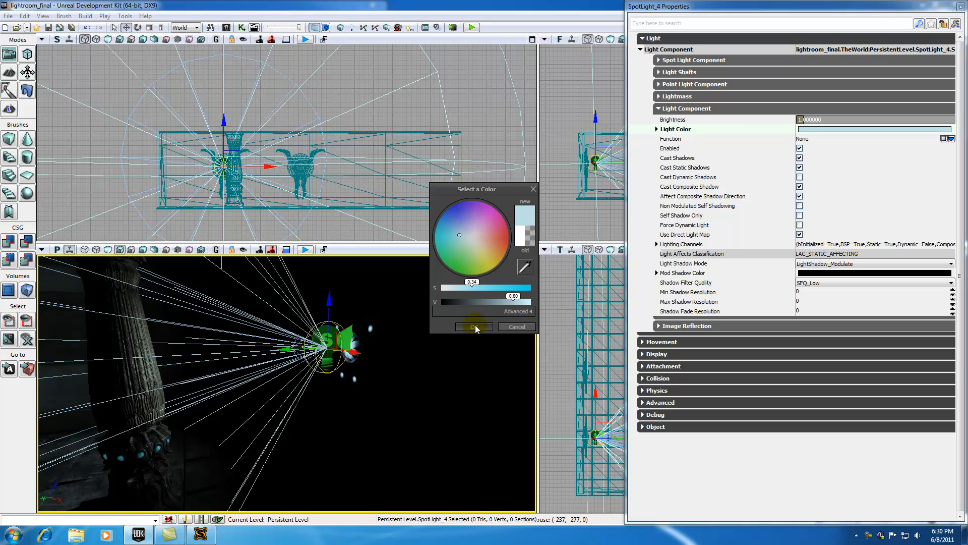
left_click(472, 326)
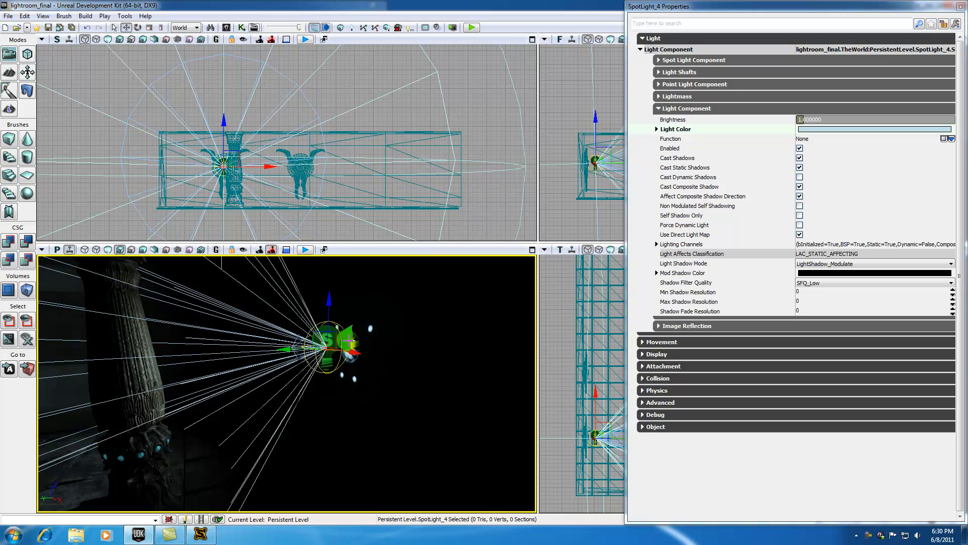
Step: Run Build All and open the Map Check report with its KillZ warning
left_click(960, 6)
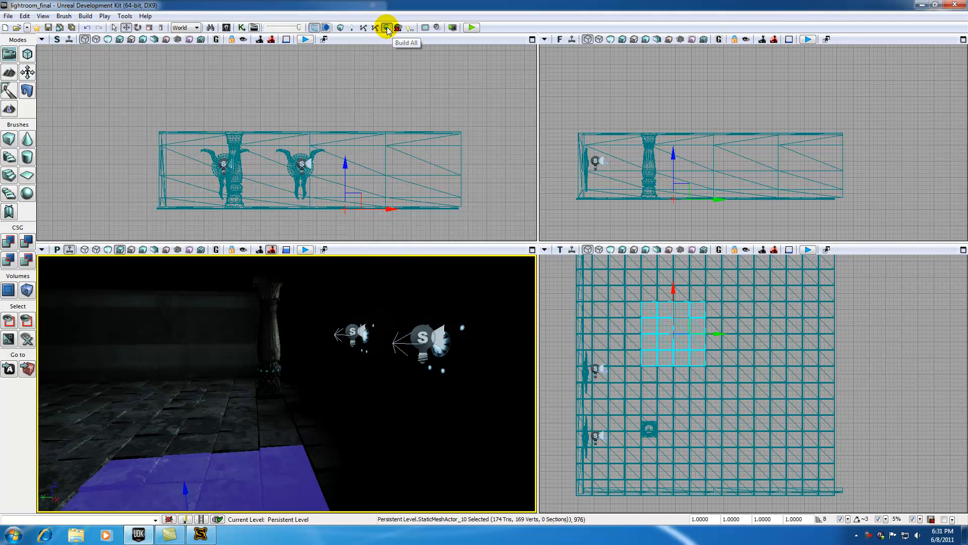
left_click(388, 27)
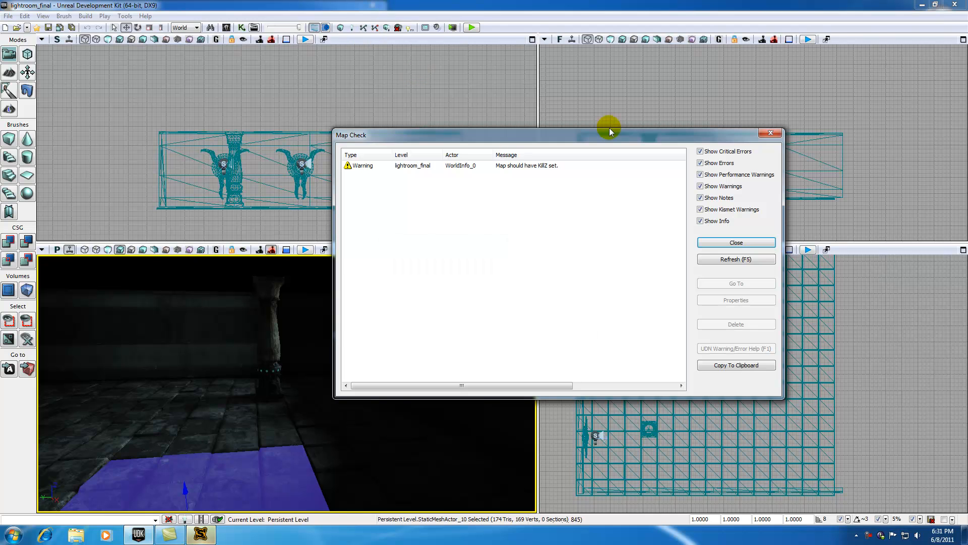
Step: Dismiss the Map Check report after the lighting rebuild
left_click(736, 242)
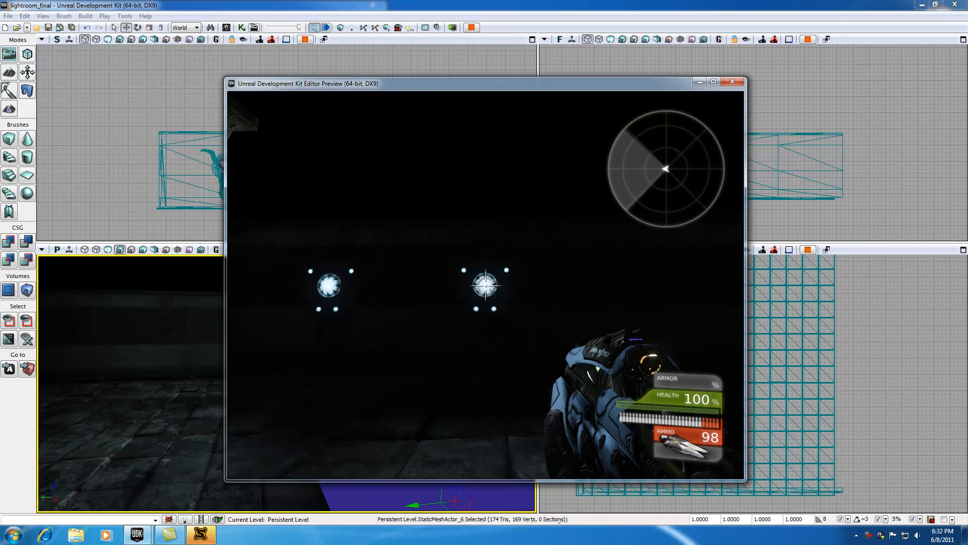
Step: Close the Editor Preview window showing the two lit wall lights
left_click(732, 81)
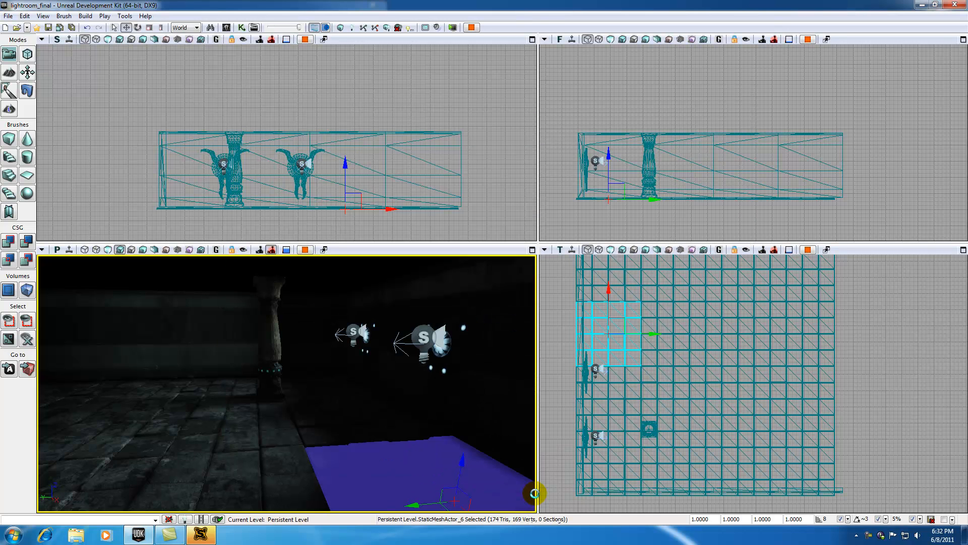